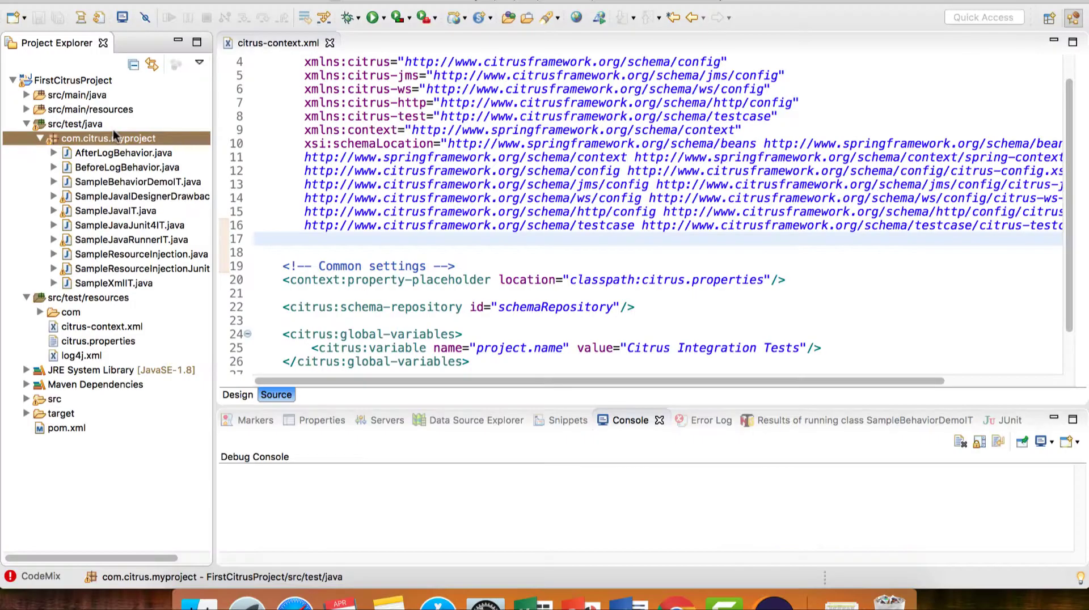
Create a Java class named SmapleVariableDemo in the com.citrus.myproject test package.
{"action": "right_click", "coordinate": [87, 137]}
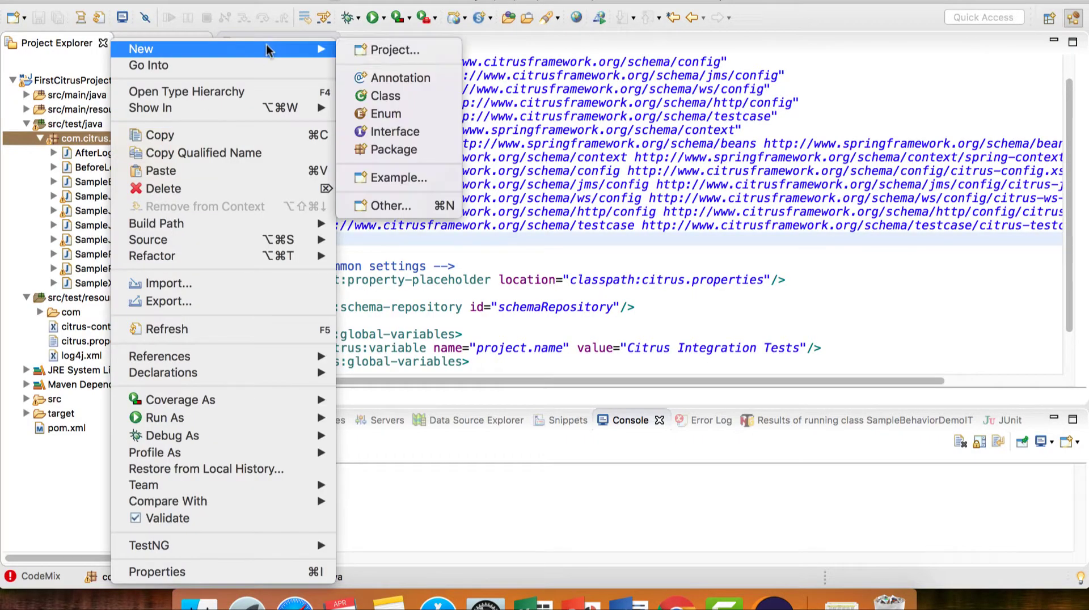
{"action": "left_click", "coordinate": [386, 96]}
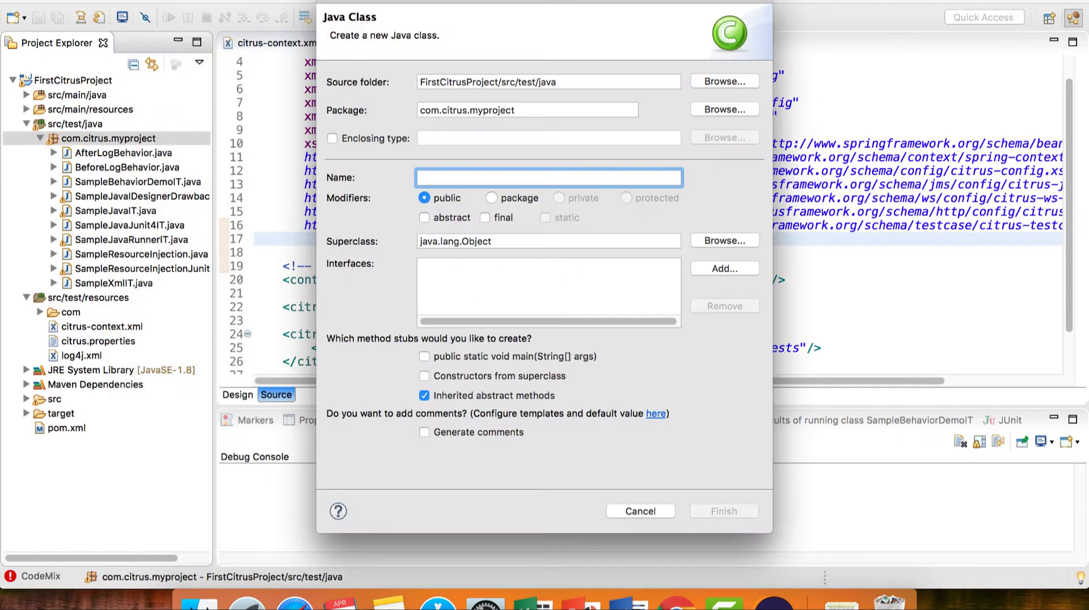
{"action": "type", "text": "SmapleVaribaleD"}
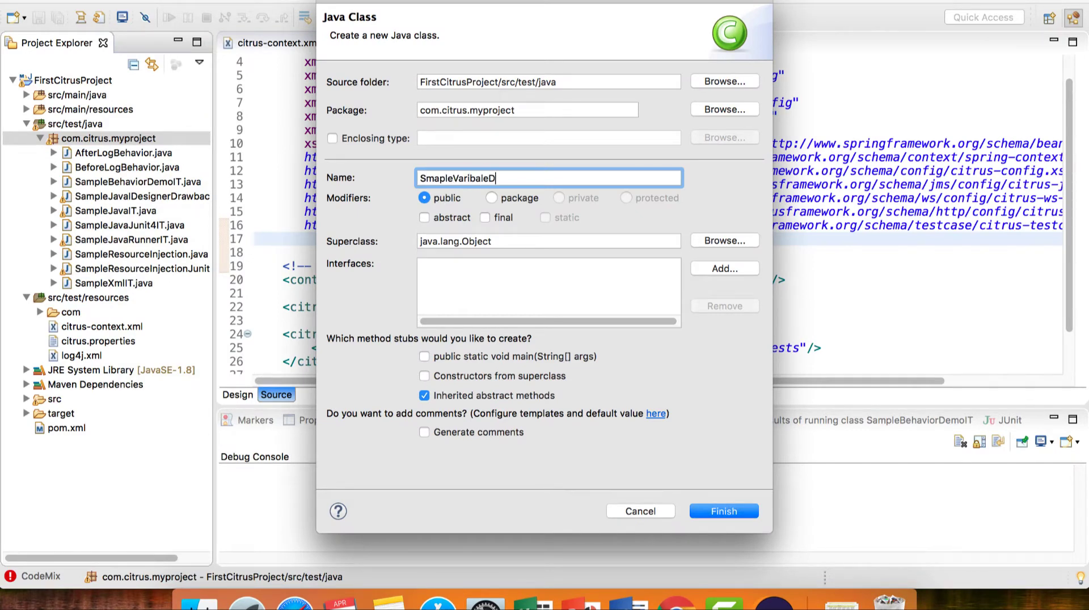
{"action": "type", "text": "emo"}
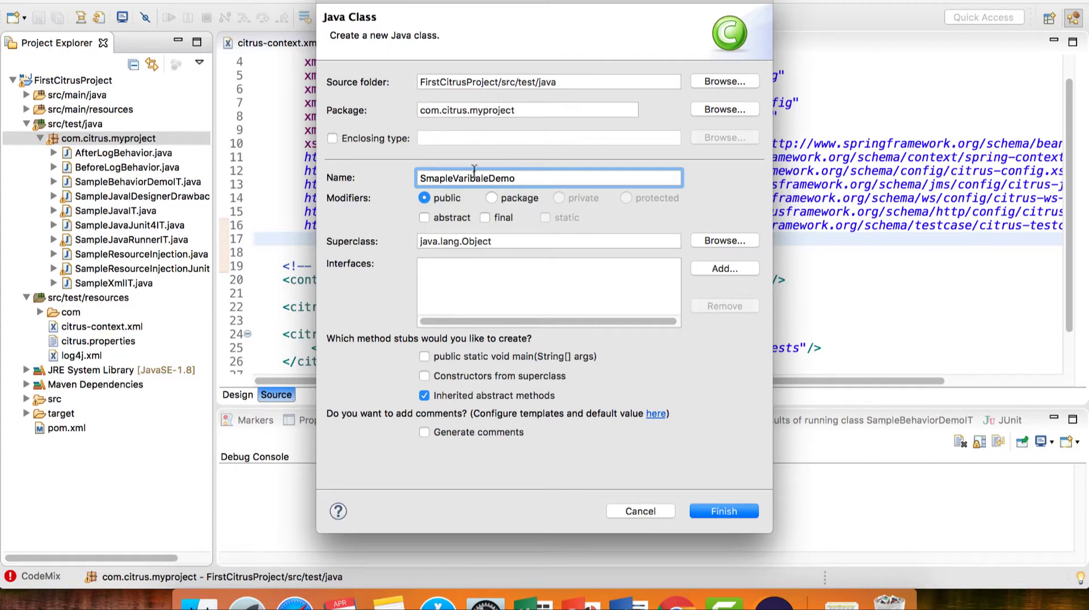
{"action": "left_click", "coordinate": [724, 511]}
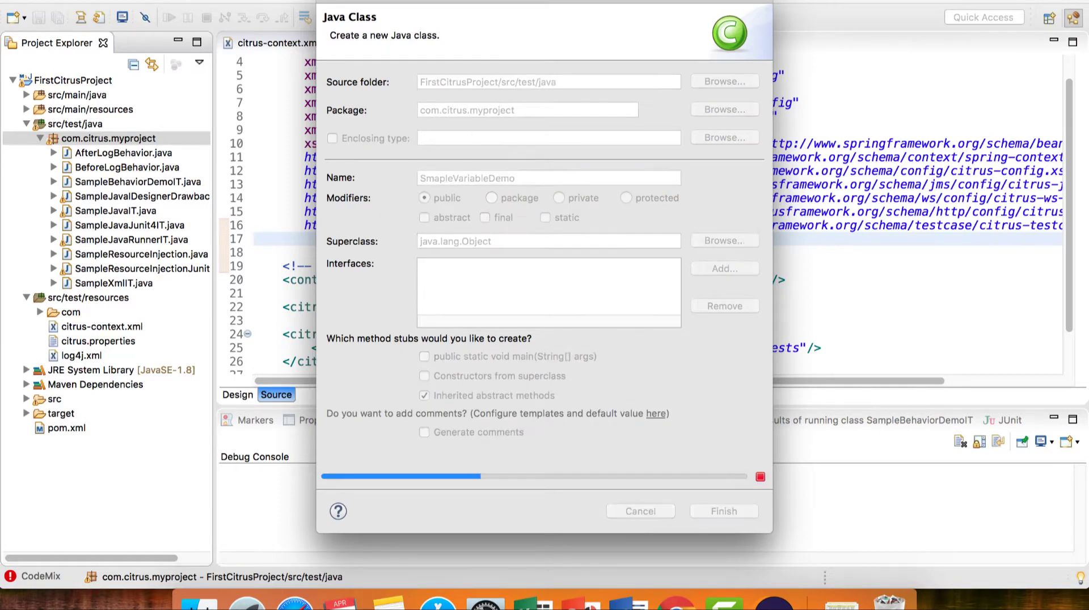
{"action": "left_click", "coordinate": [724, 511]}
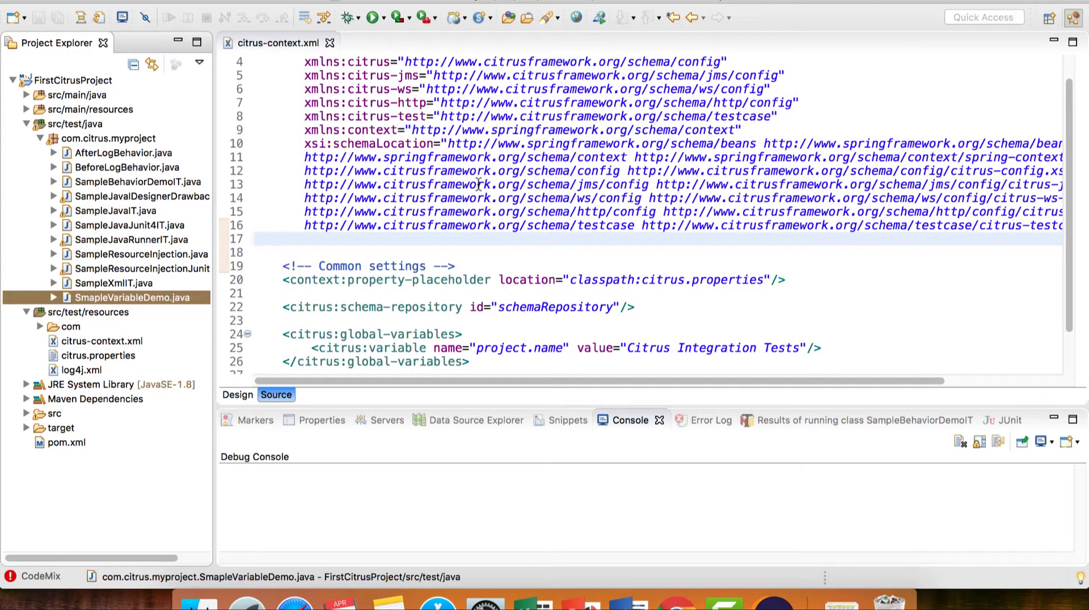
Make SmapleVariableDemo extend TestNGCitrusTestRunner via content assist.
{"action": "double_click", "coordinate": [130, 297]}
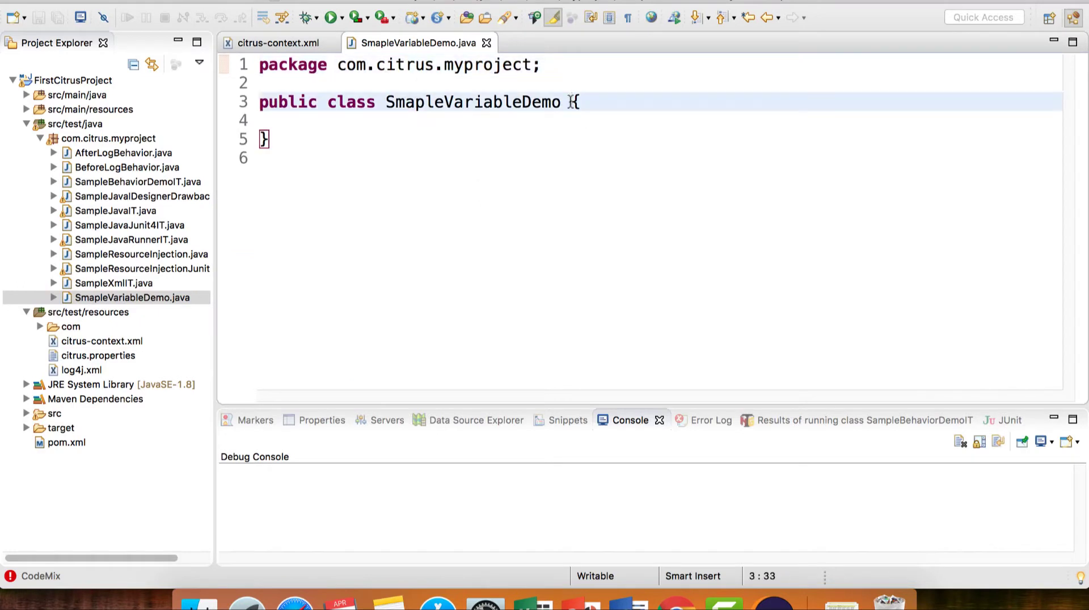
{"action": "type", "text": "ext"}
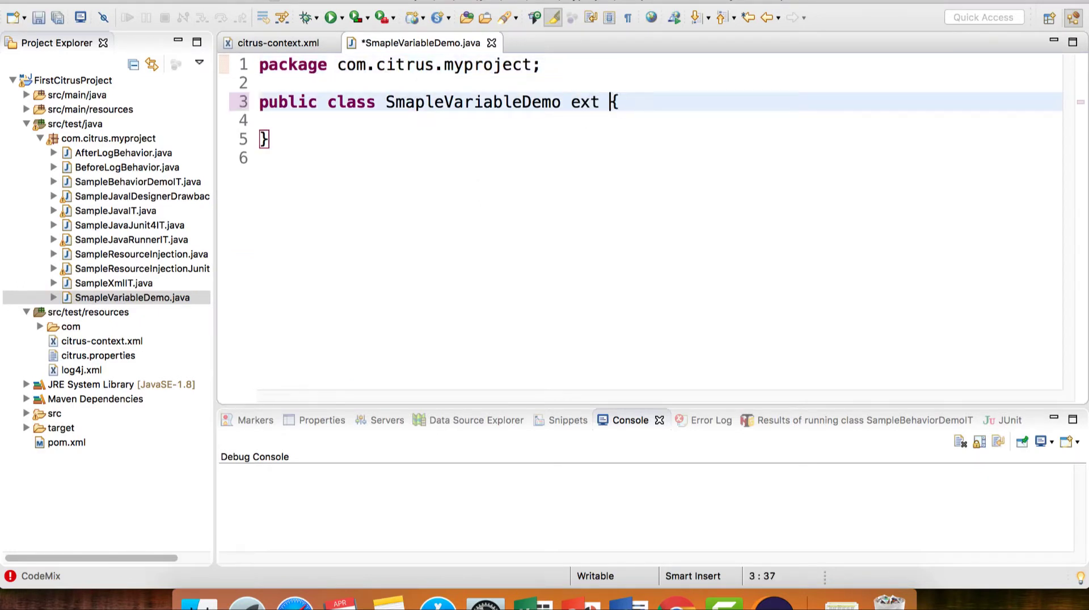
{"action": "type", "text": "ends Te"}
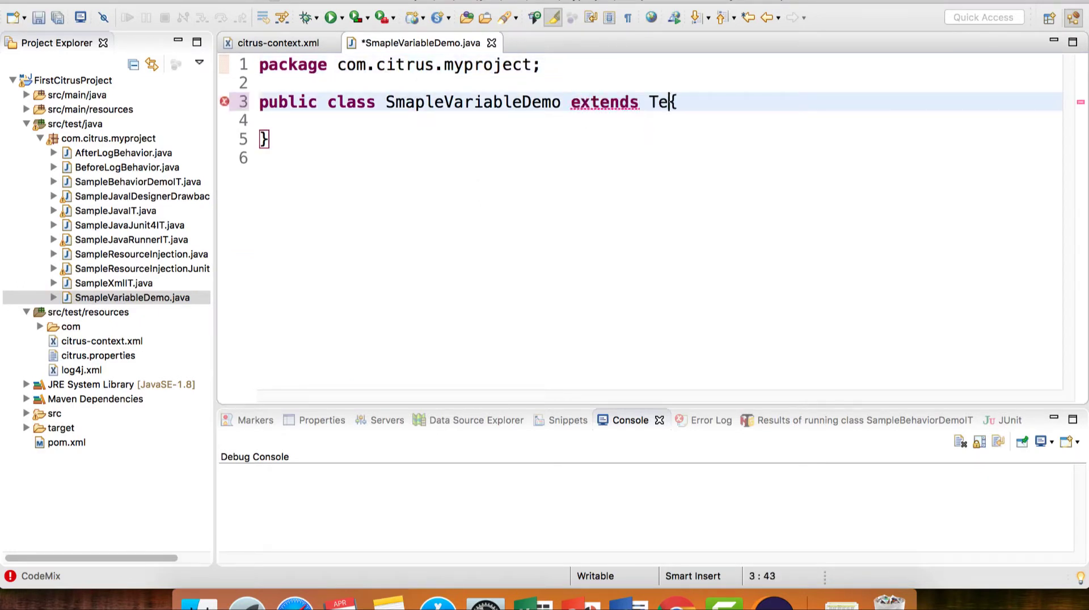
{"action": "type", "text": "st"}
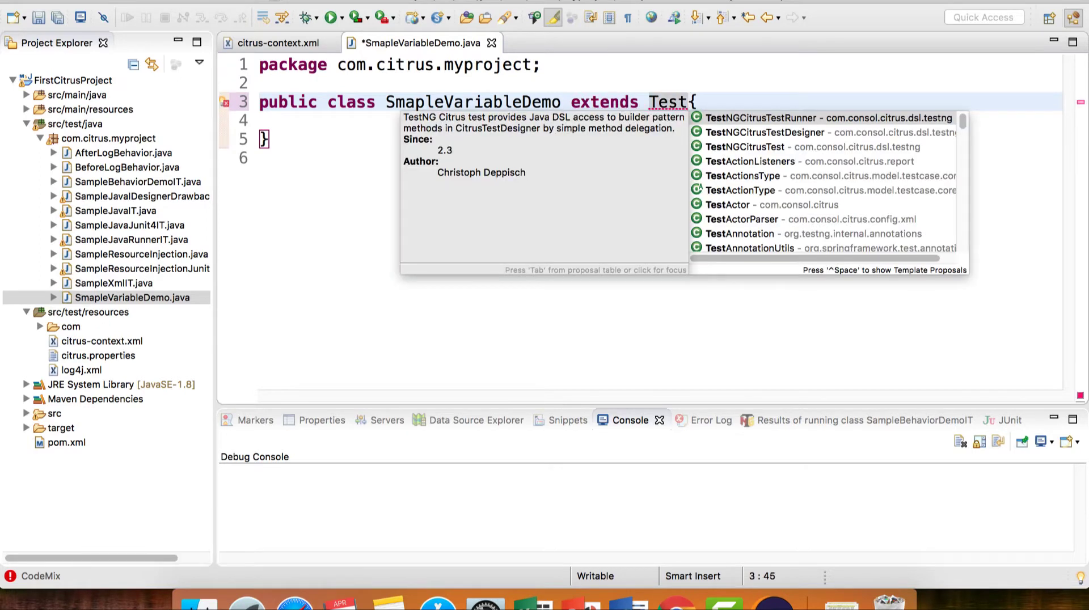
{"action": "left_click", "coordinate": [764, 117]}
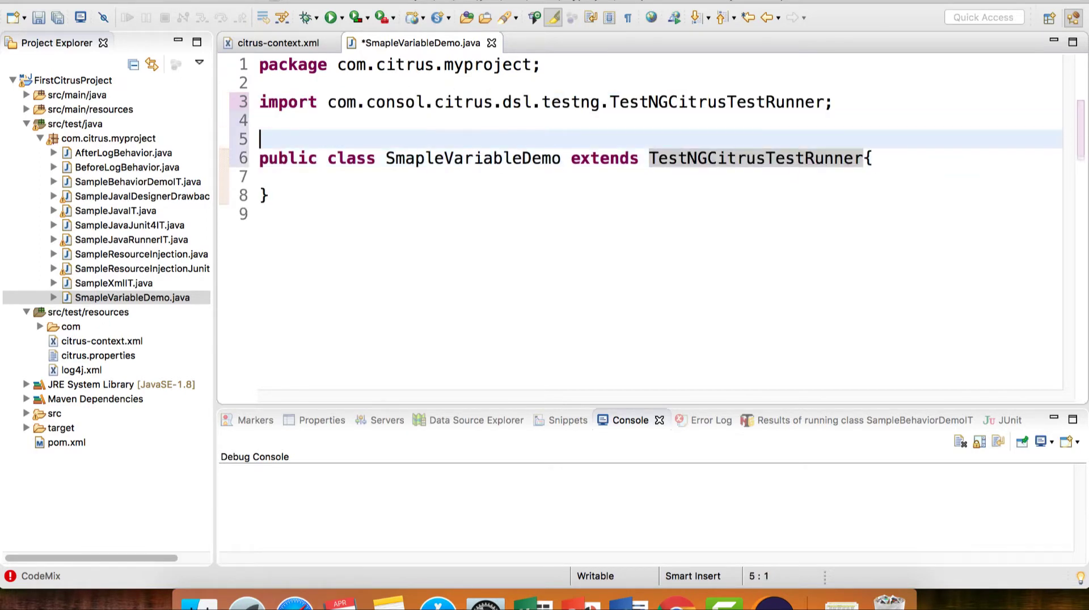
{"action": "type", "text": "@Test"}
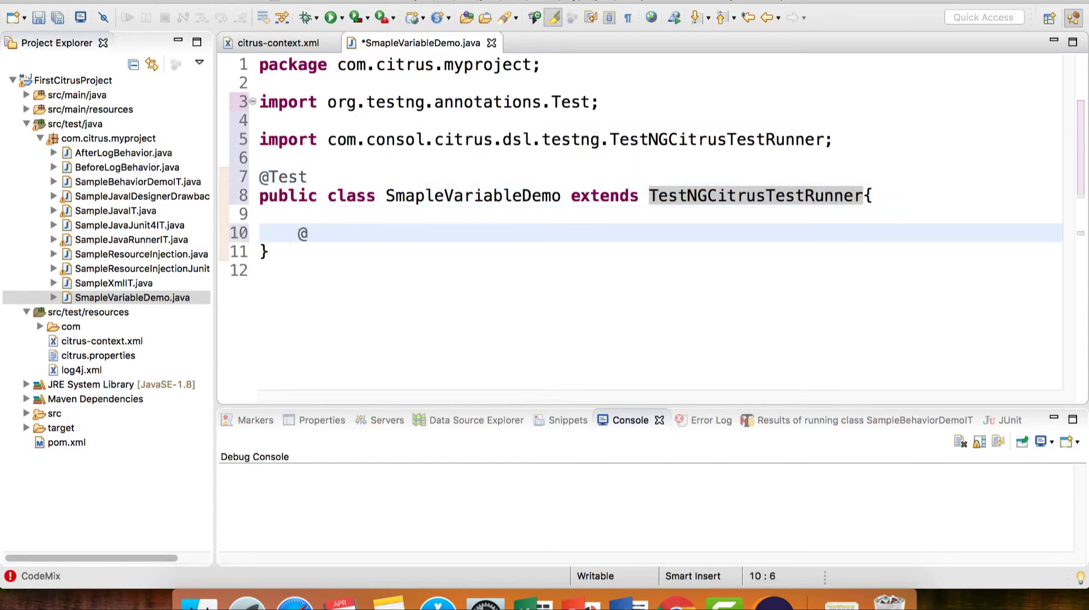
{"action": "type", "text": "CitrusTest"}
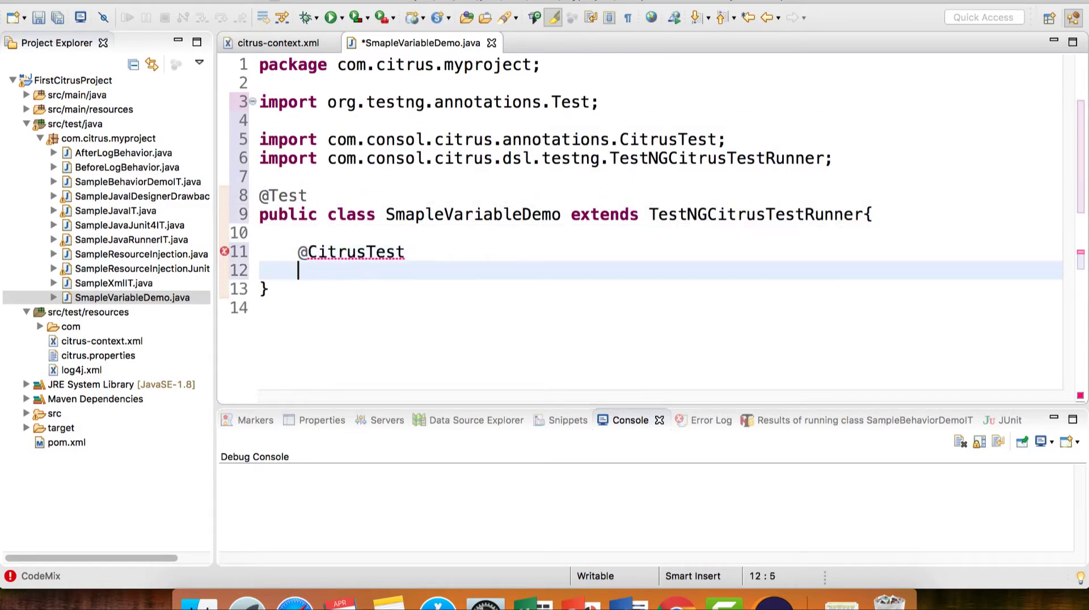
{"action": "type", "text": "public void"}
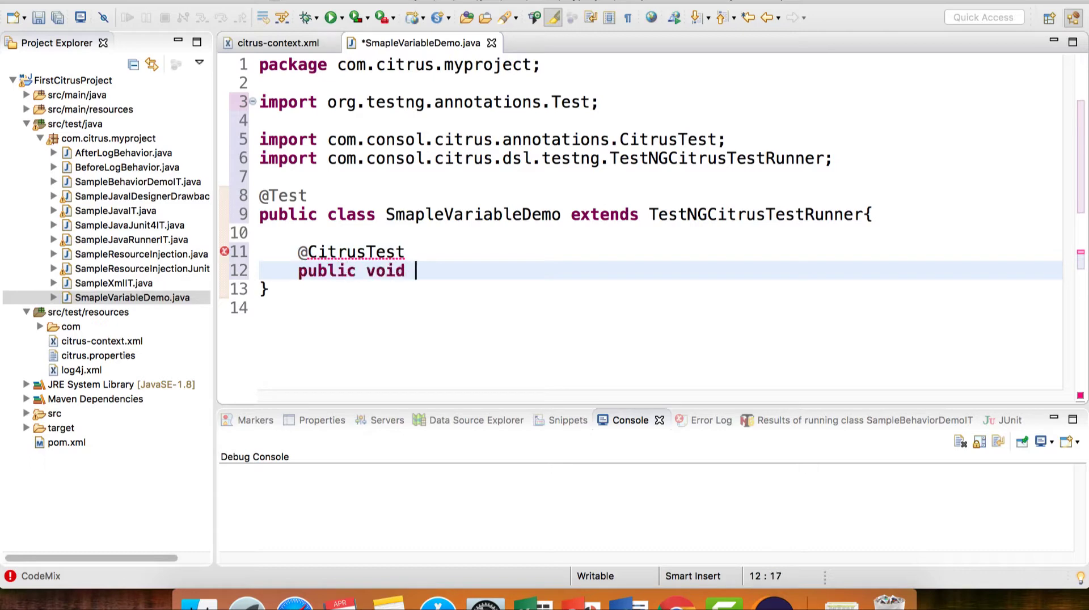
{"action": "type", "text": "test1("}
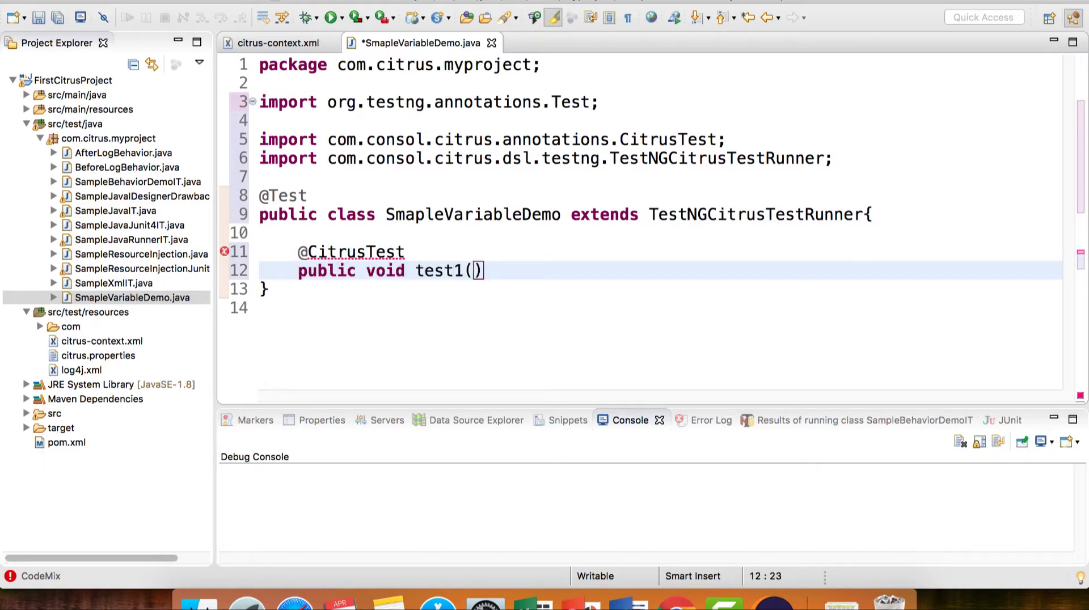
{"action": "type", "text": "Var"}
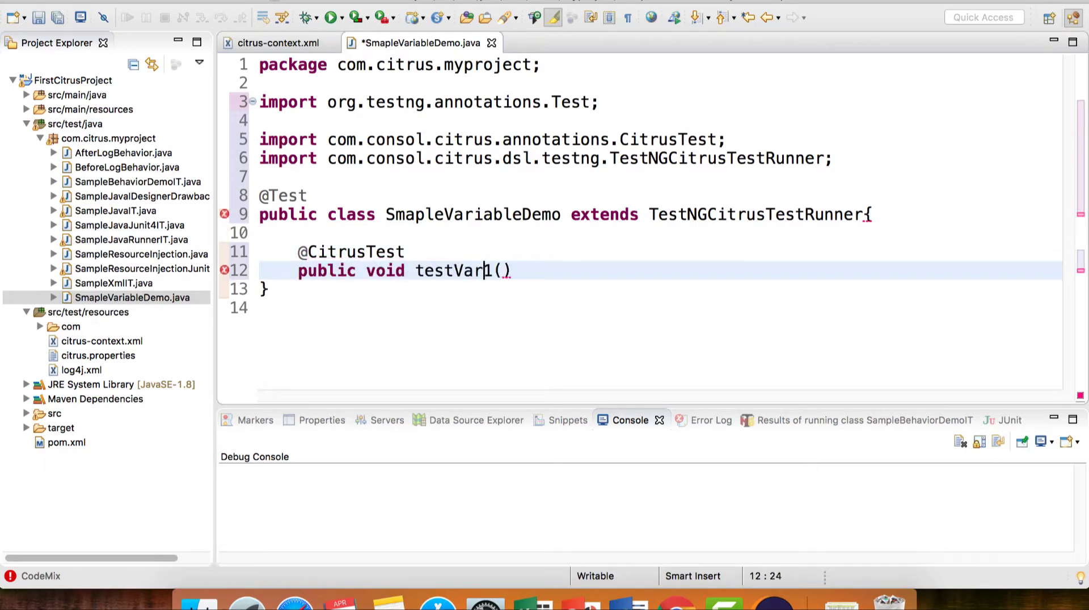
{"action": "type", "text": "iable"}
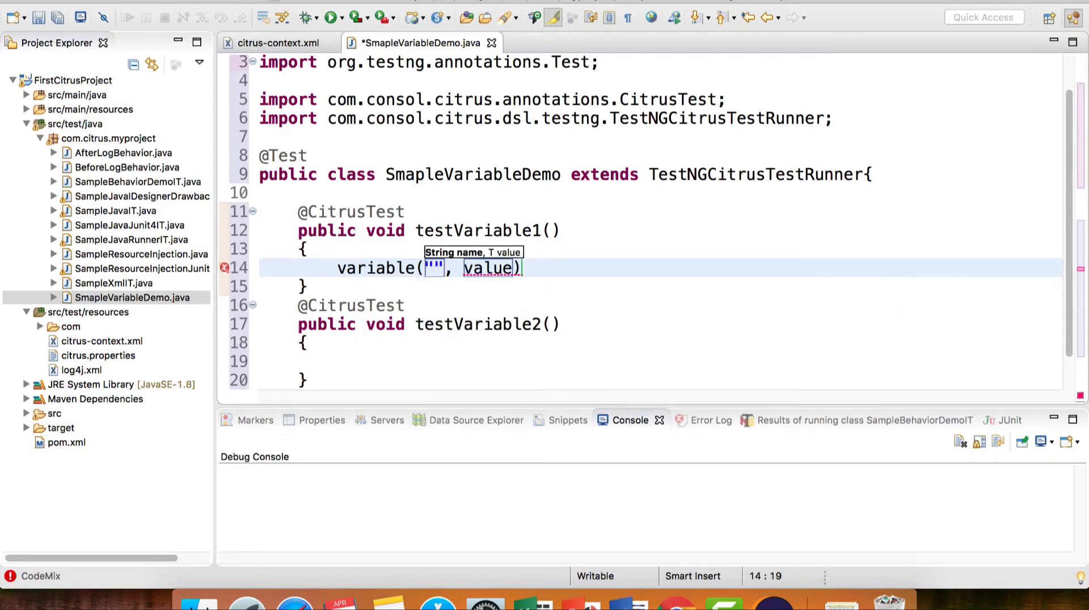
{"action": "type", "text": "email"}
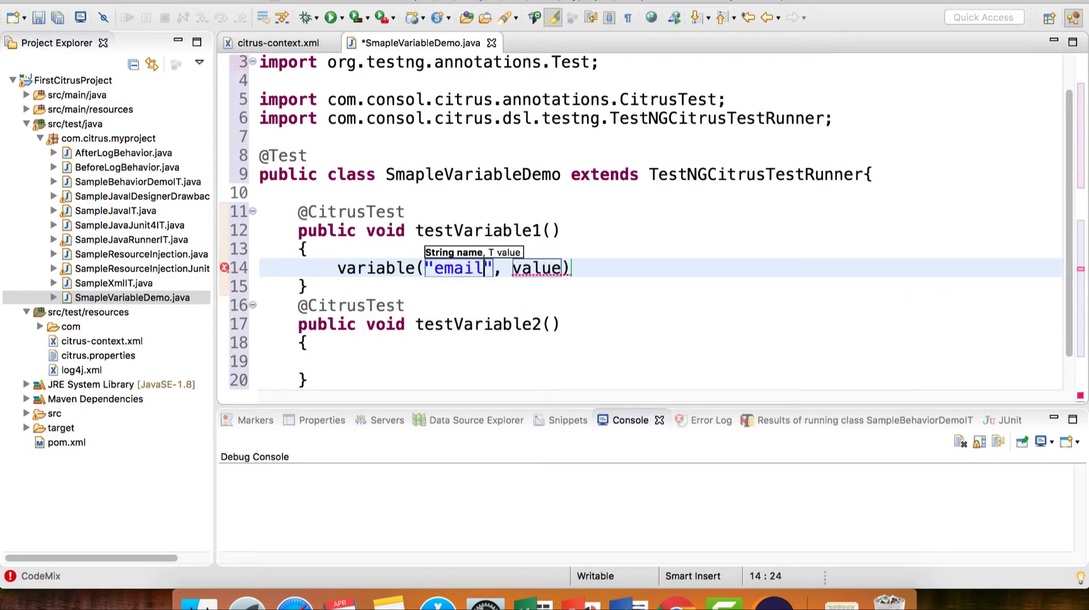
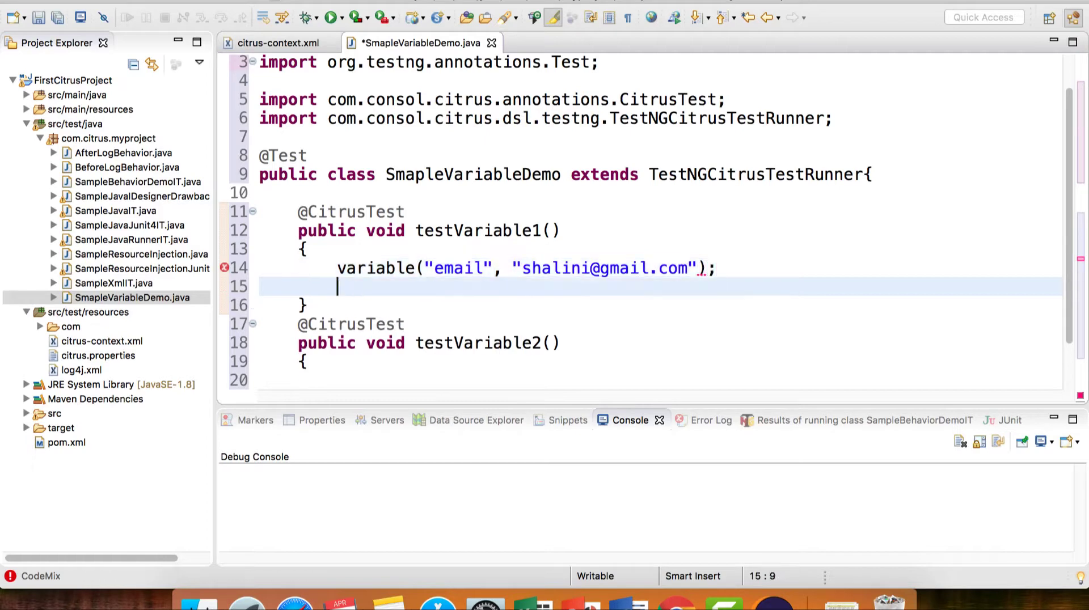
Echo "Variable declared locally Email ${email}" in the tests.
{"action": "type", "text": "echo(message"}
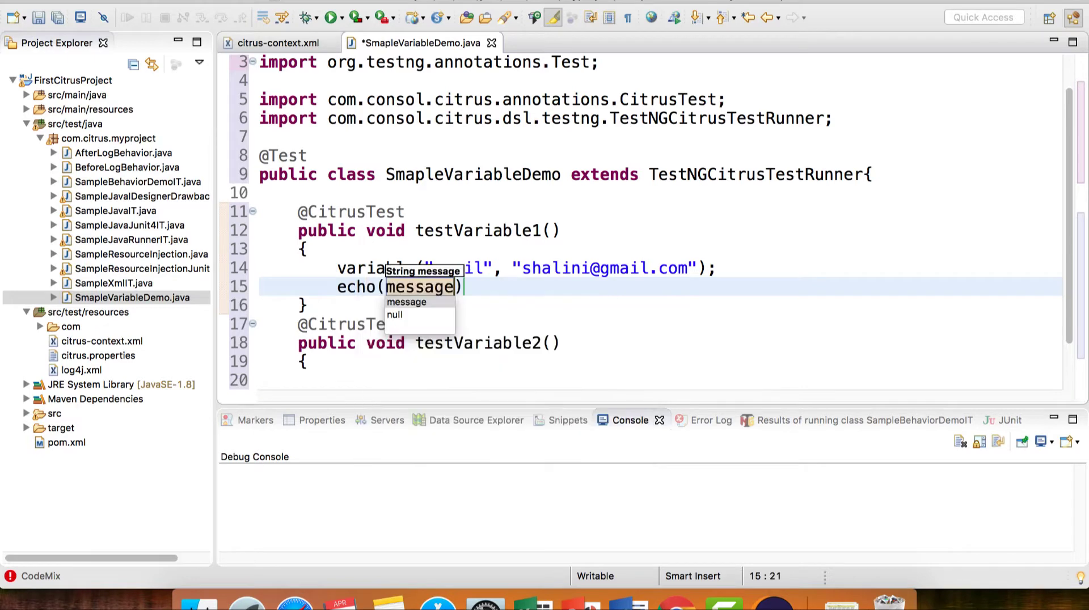
{"action": "type", "text": "\"Va\""}
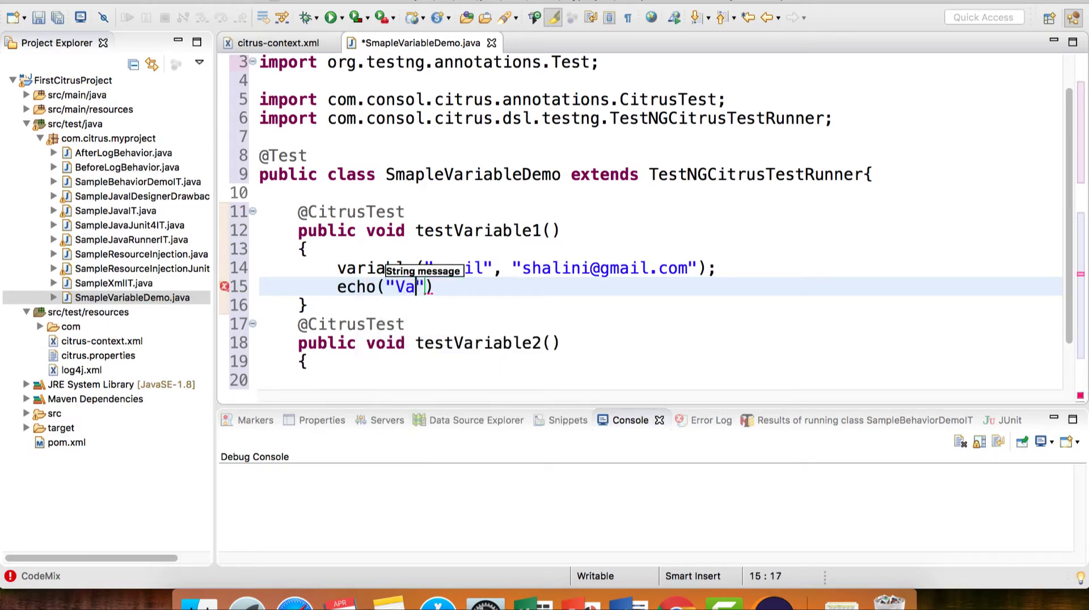
{"action": "type", "text": "riable dec"}
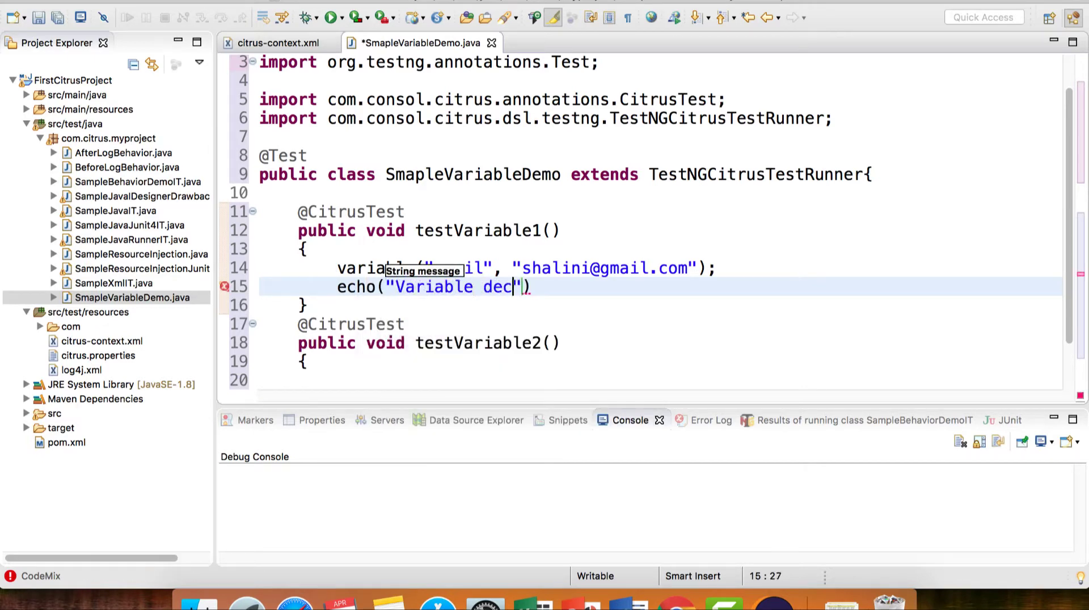
{"action": "type", "text": "lared locally"}
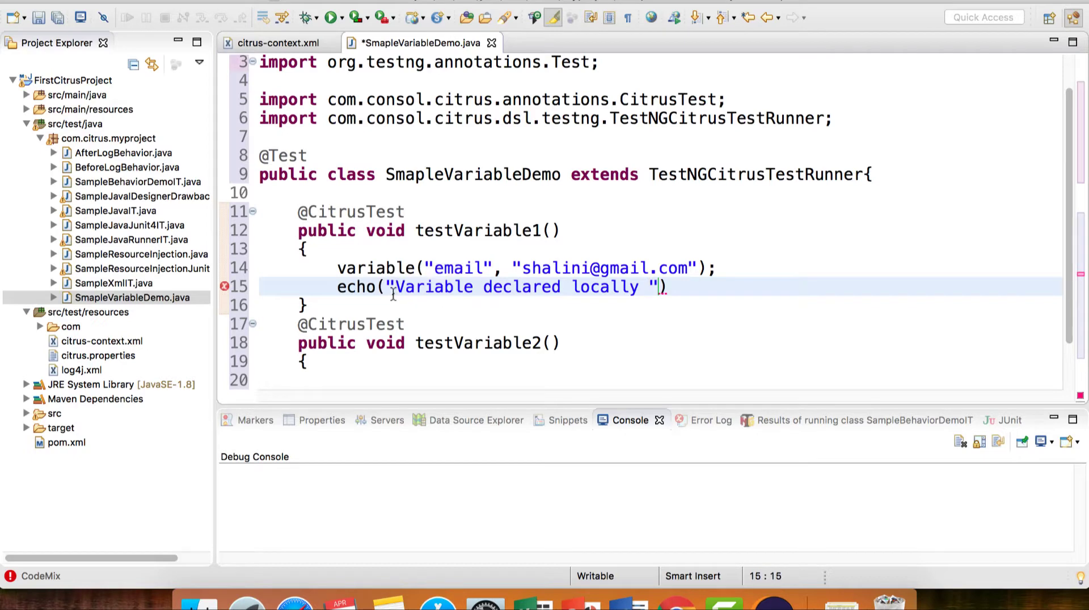
{"action": "type", "text": "Email"}
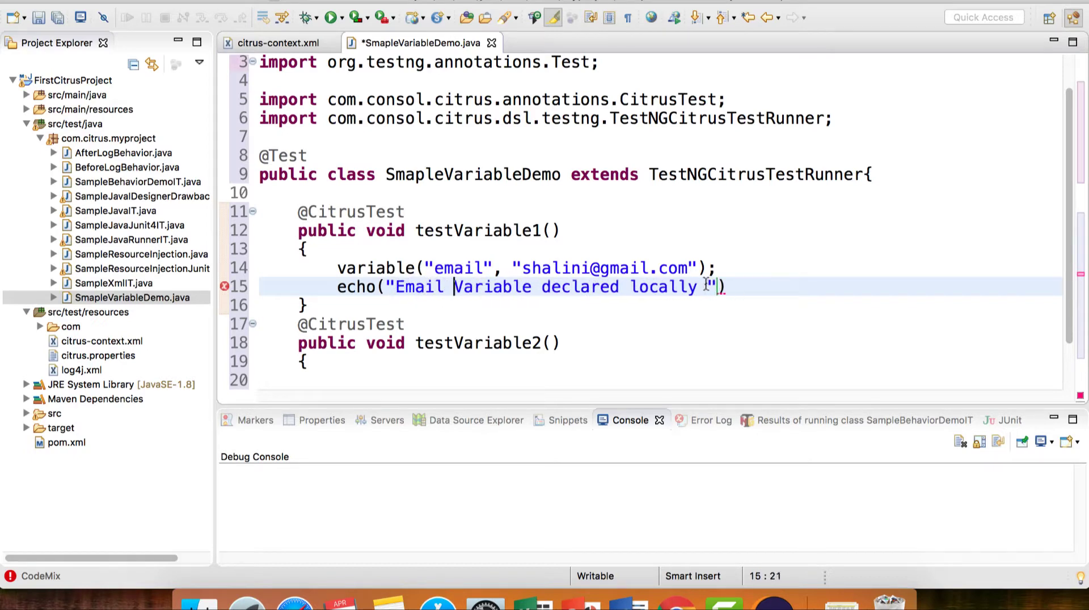
{"action": "type", "text": "$"}
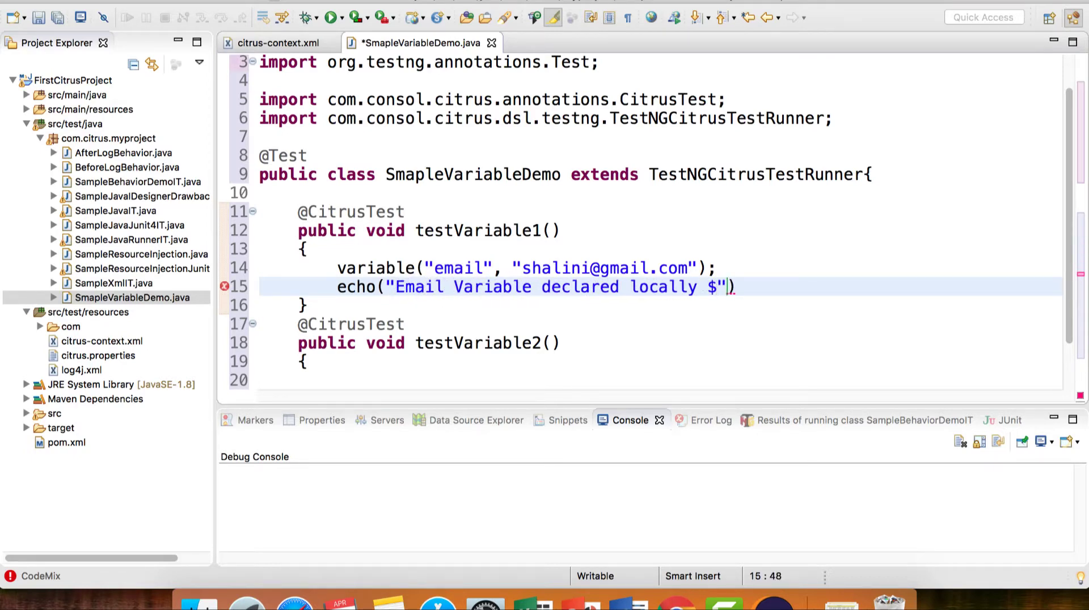
{"action": "type", "text": "{email"}
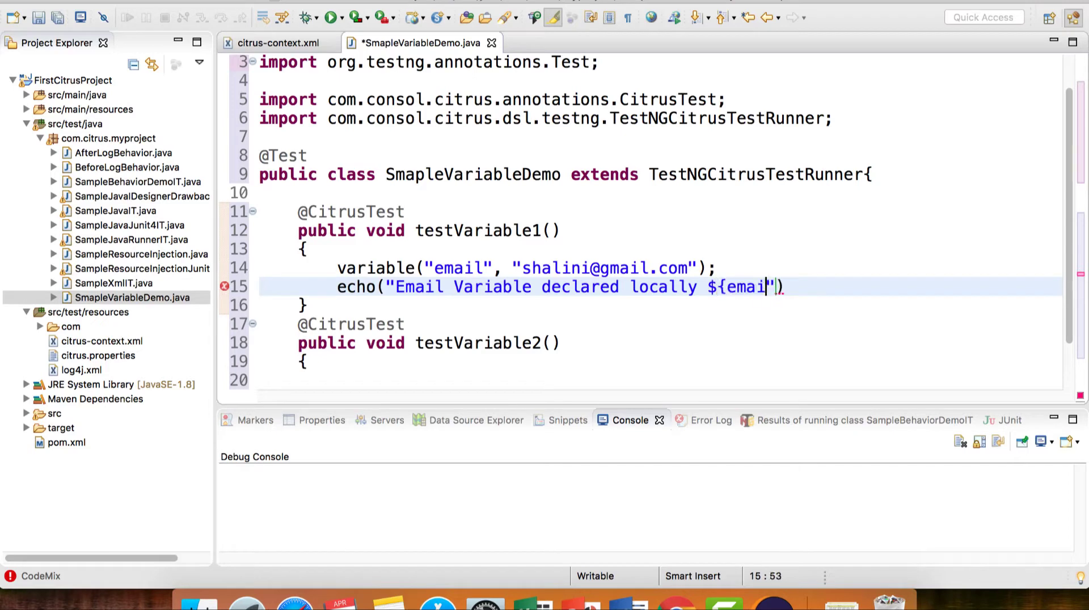
{"action": "type", "text": "}"}
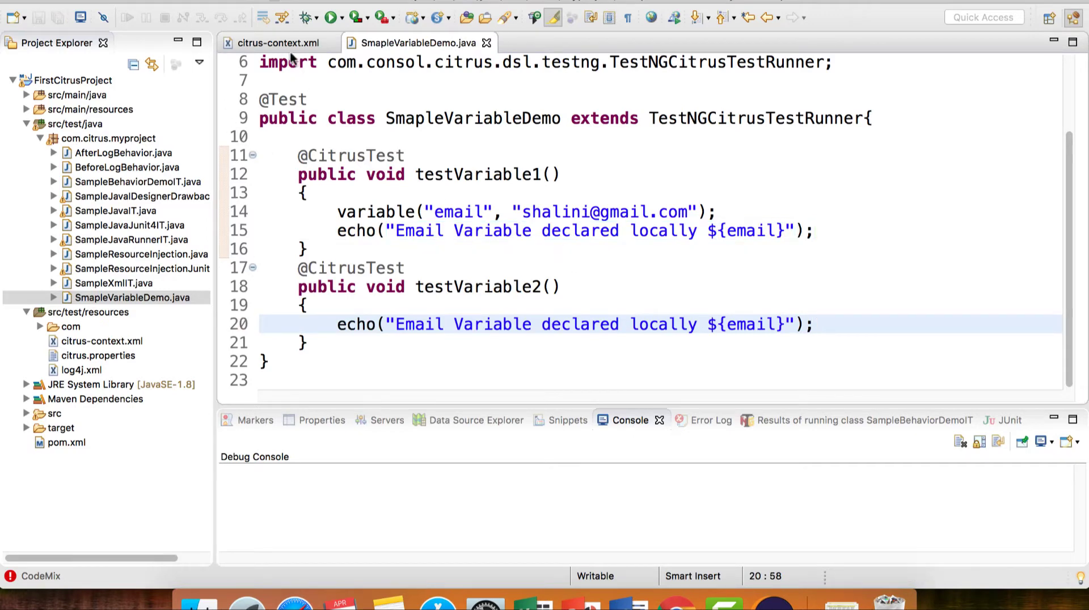
Review the global variables in citrus-context.xml and return to the Java test.
{"action": "left_click", "coordinate": [285, 43]}
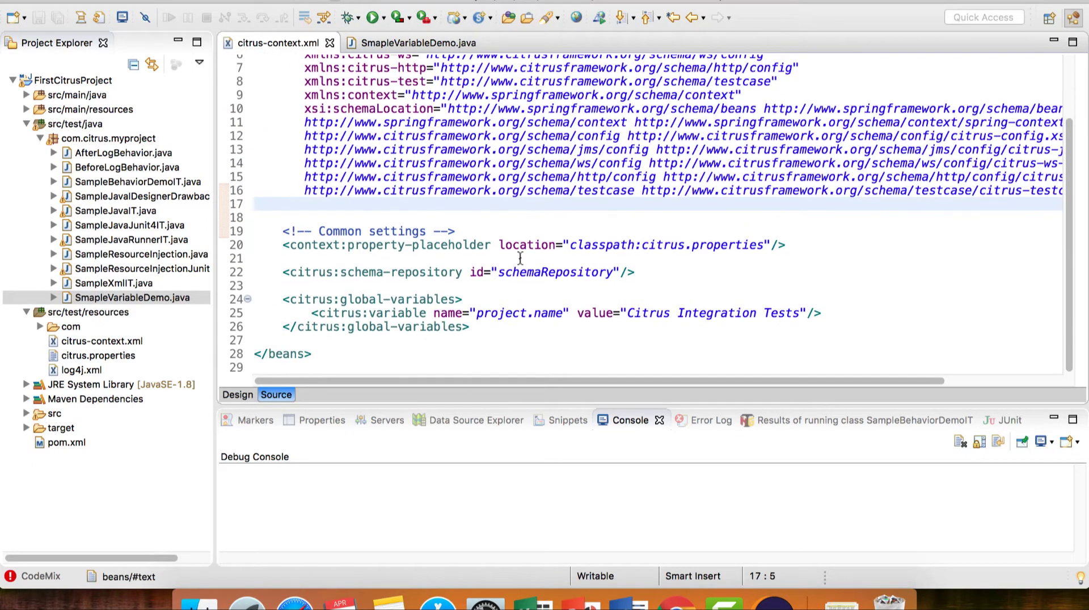
{"action": "mouse_move", "coordinate": [477, 312]}
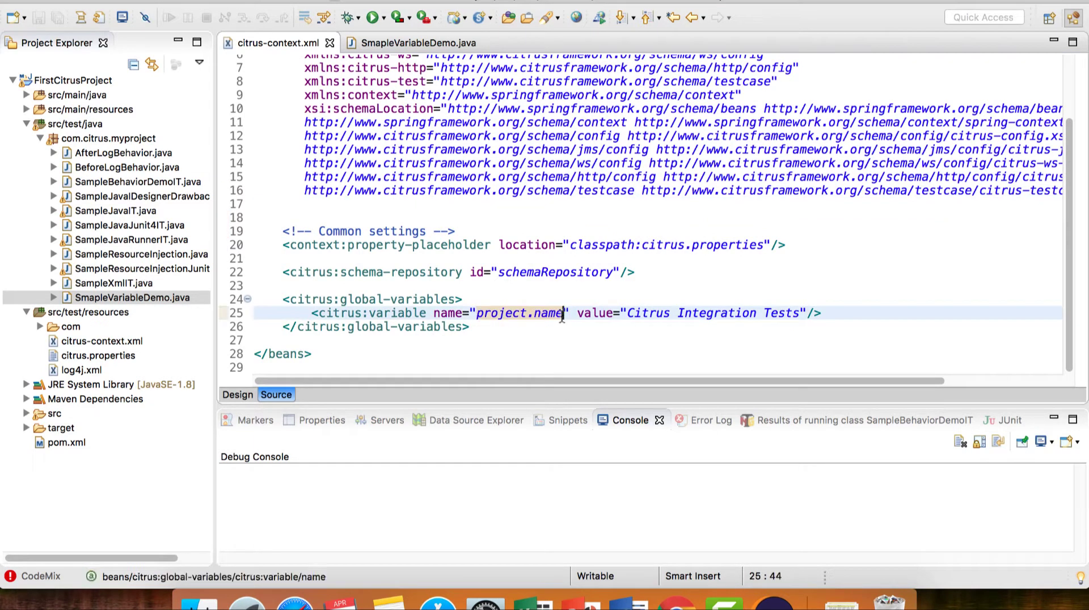
{"action": "left_click", "coordinate": [410, 42]}
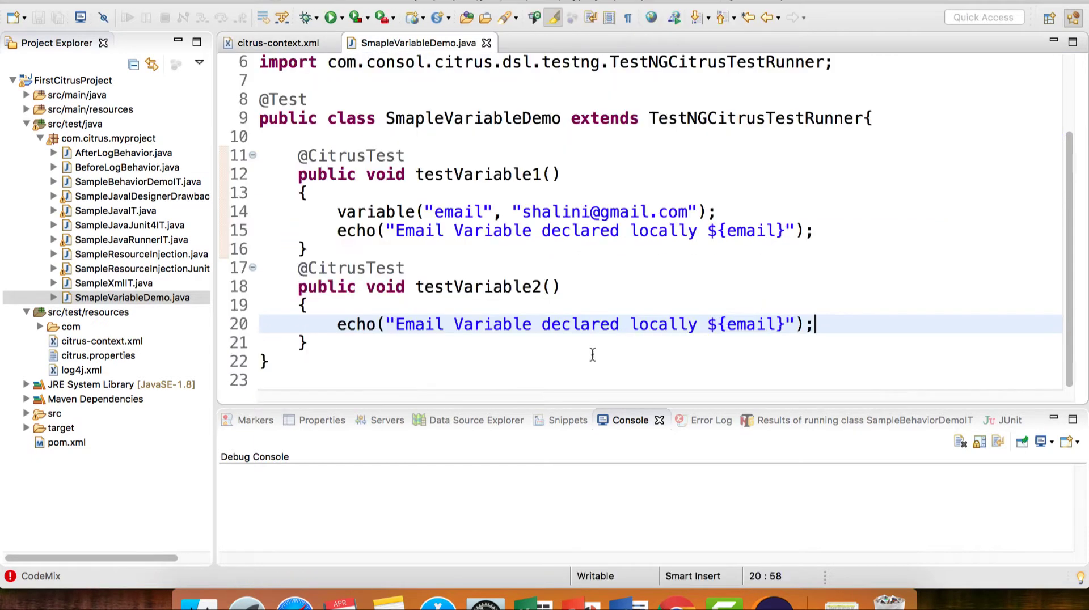
Add echo("Global variable ${//project.name//} :-> ${project.name}"); to testVariable1.
{"action": "type", "text": "echo(\""}
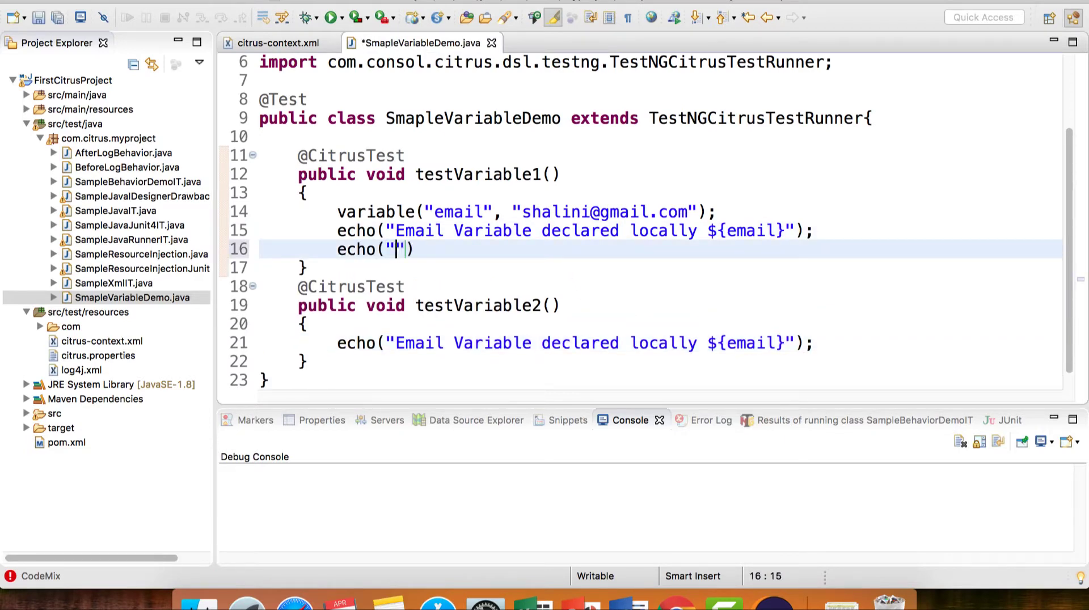
{"action": "type", "text": "Global"}
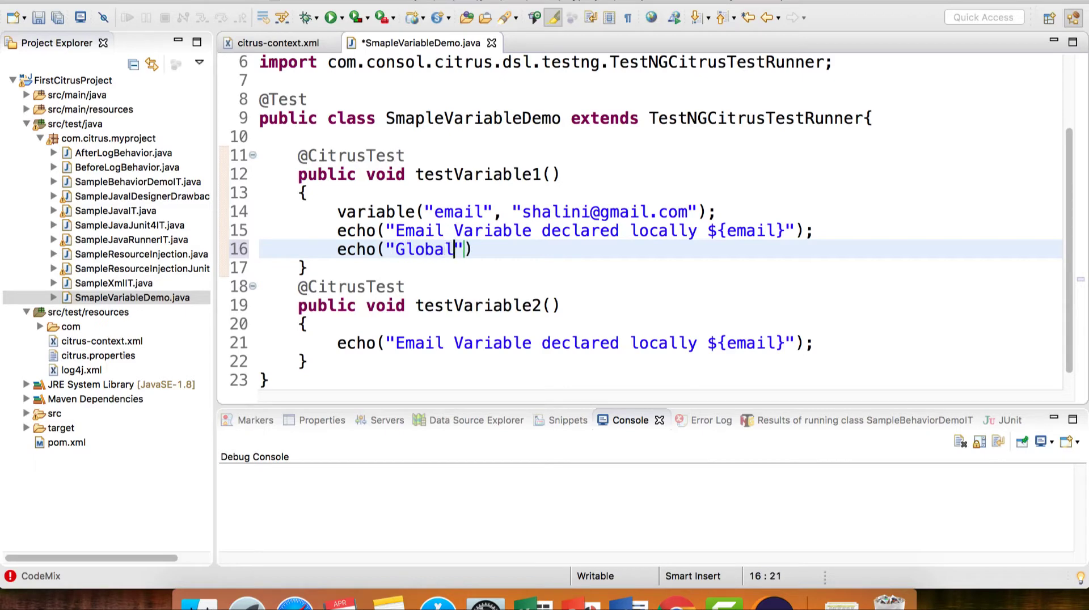
{"action": "type", "text": "var"}
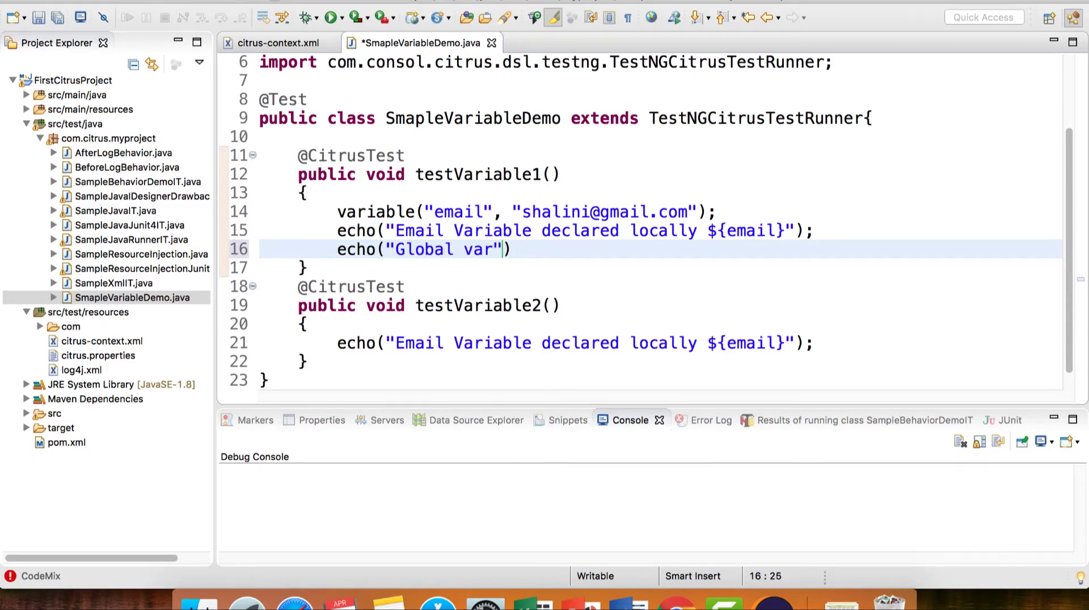
{"action": "type", "text": "iable $"}
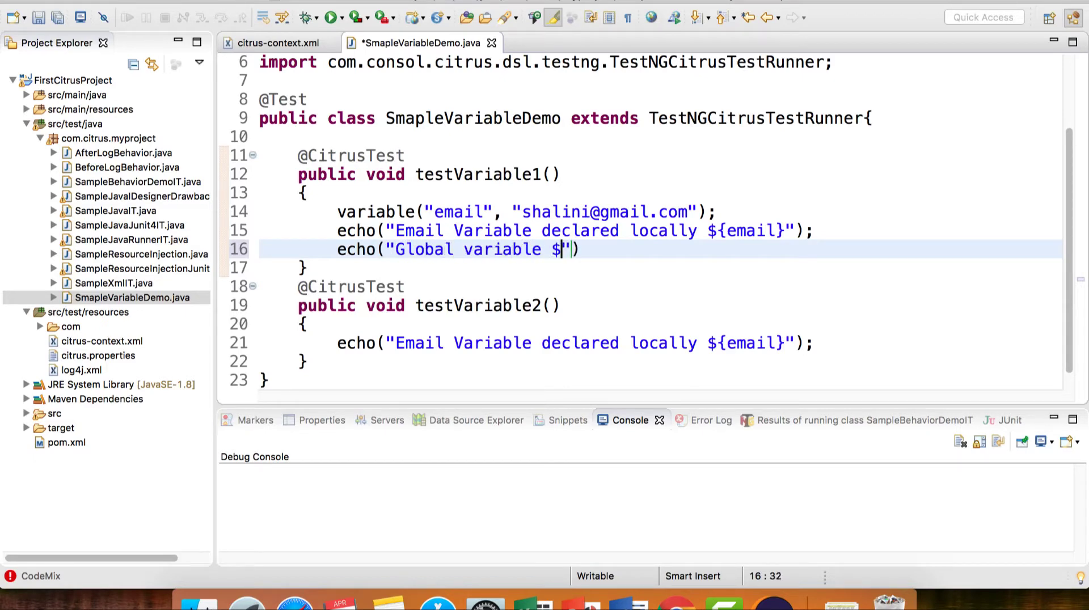
{"action": "type", "text": "{project.name}"}
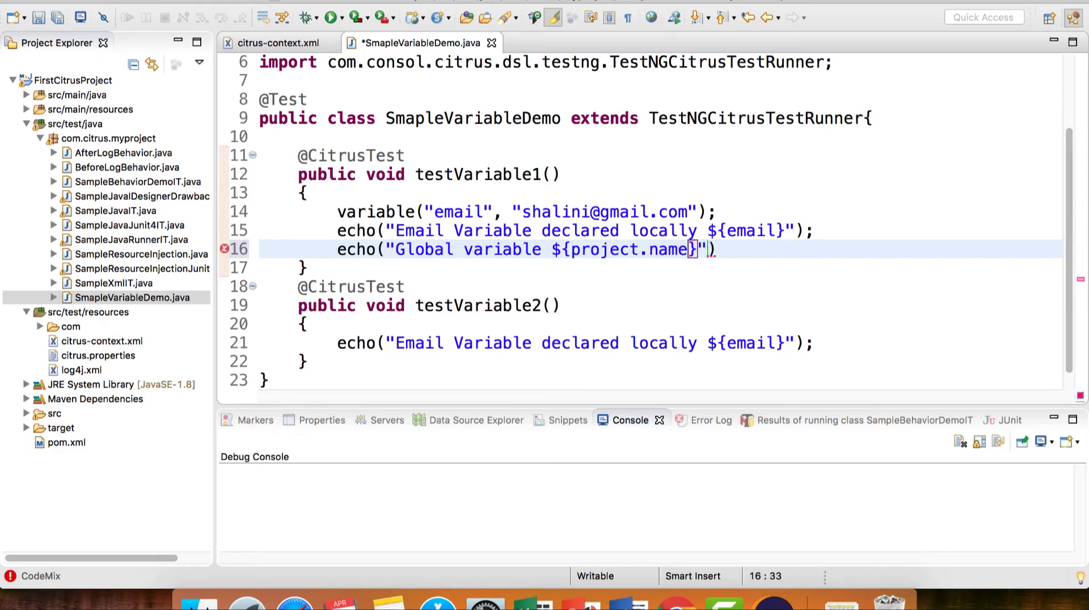
{"action": "type", "text": "//"}
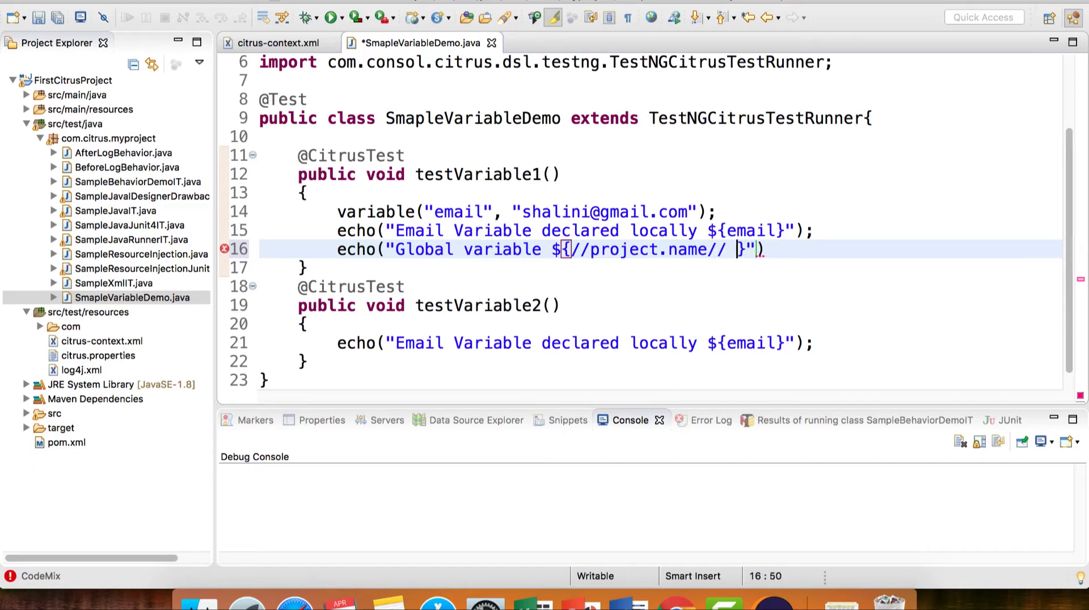
{"action": "type", "text": ":->"}
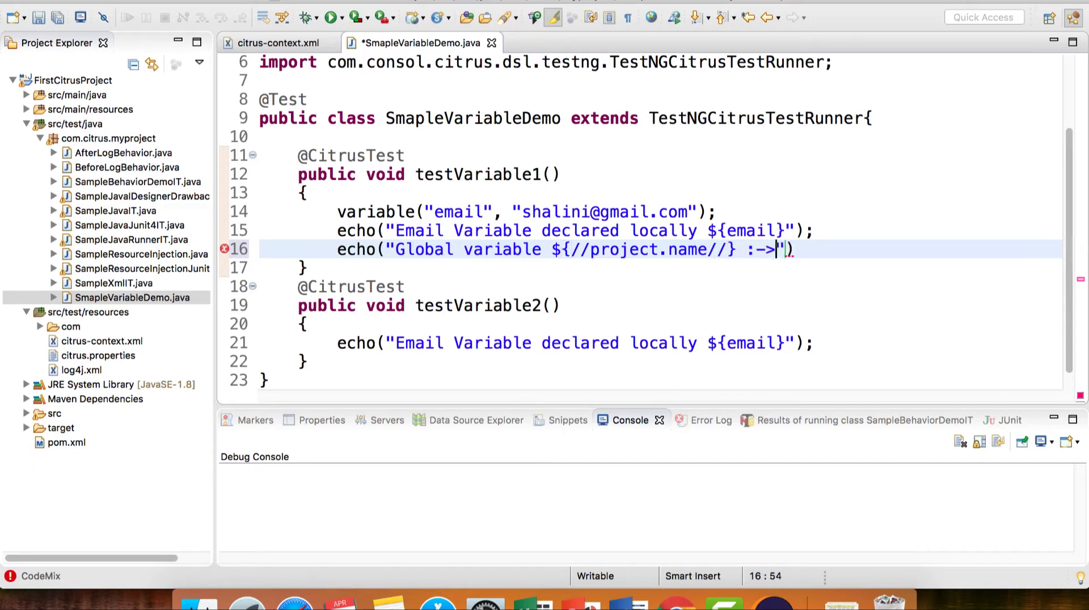
{"action": "type", "text": "${"}
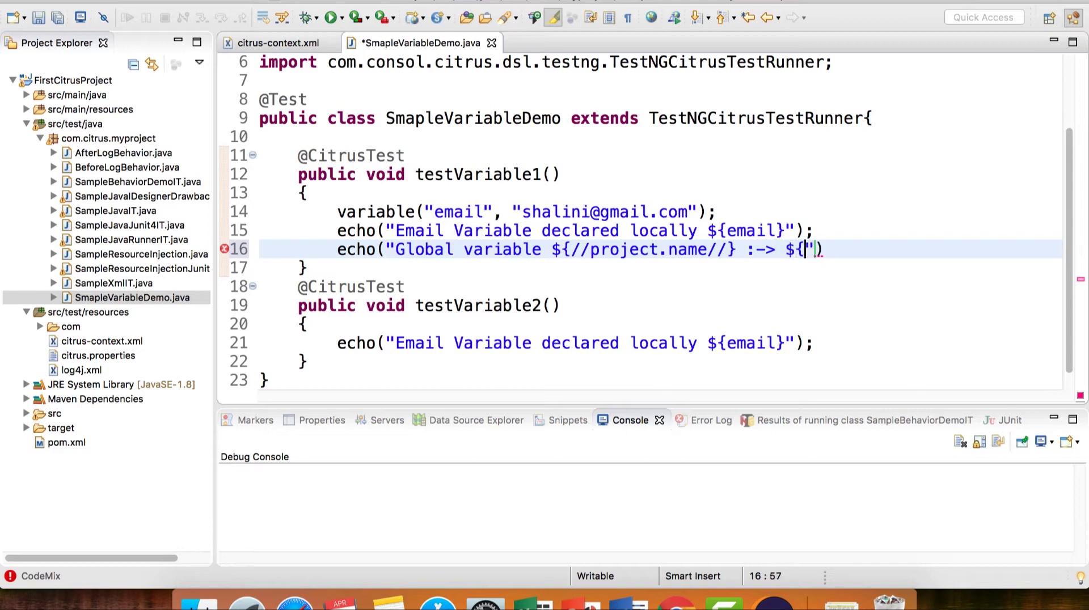
{"action": "type", "text": "project.name}"}
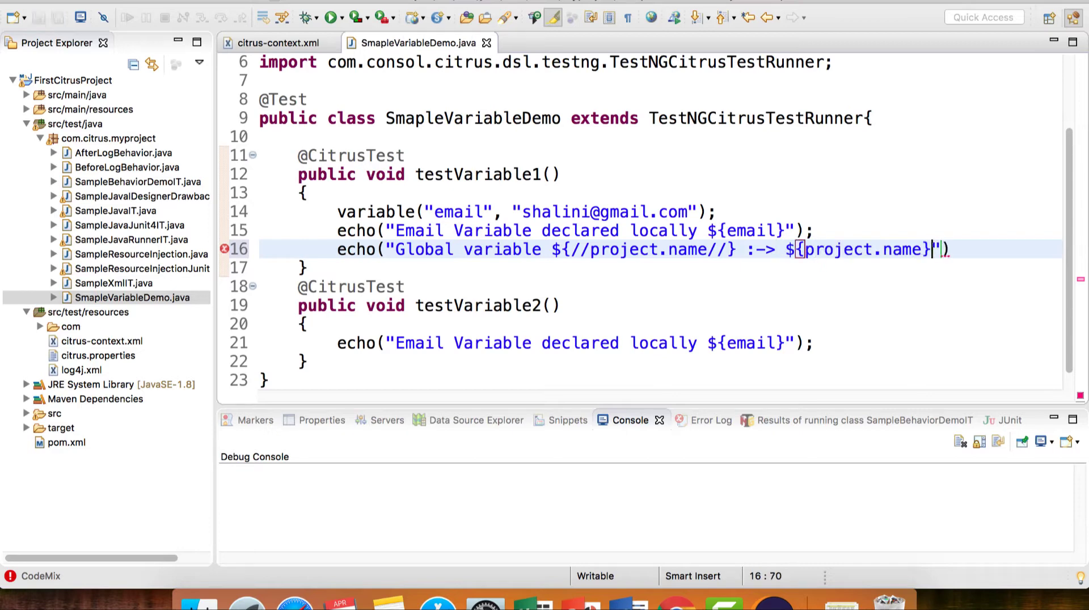
{"action": "type", "text": ");"}
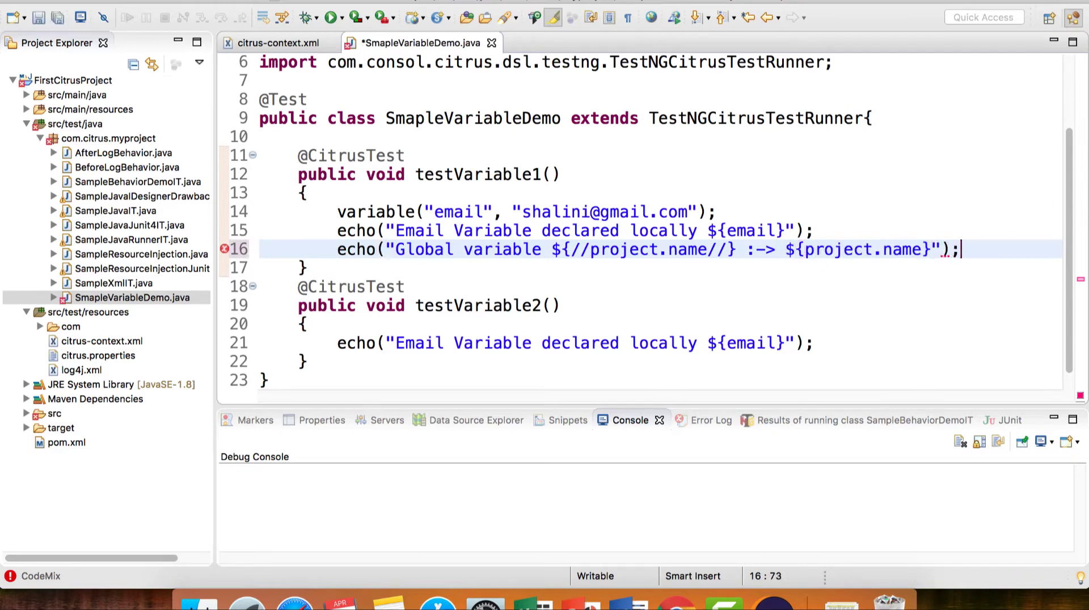
Add a test.author=Shalini Mittal property to citrus.properties.
{"action": "left_click", "coordinate": [98, 355]}
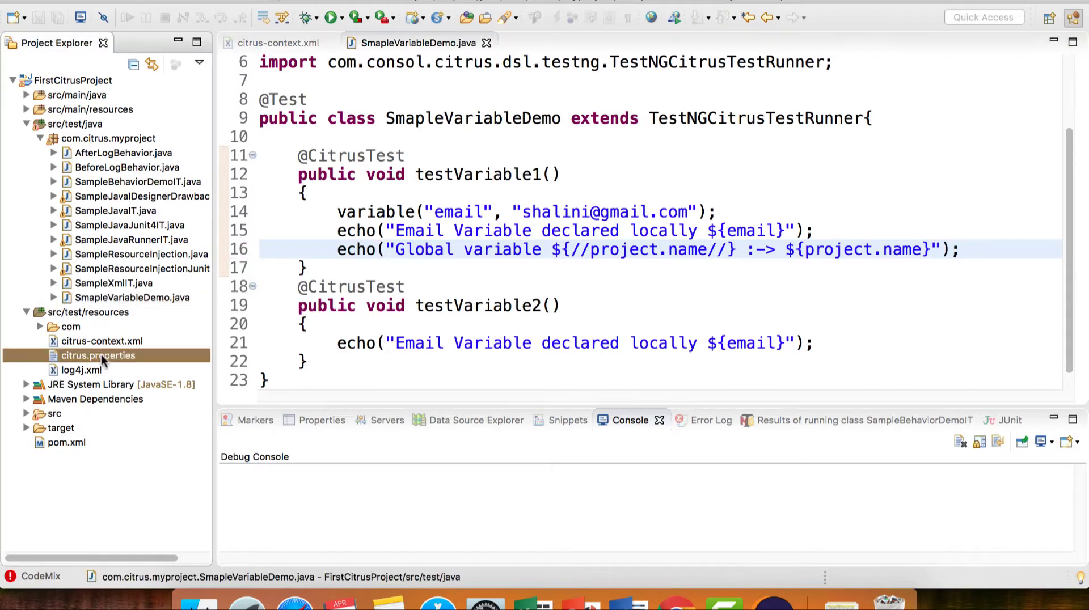
{"action": "double_click", "coordinate": [97, 355]}
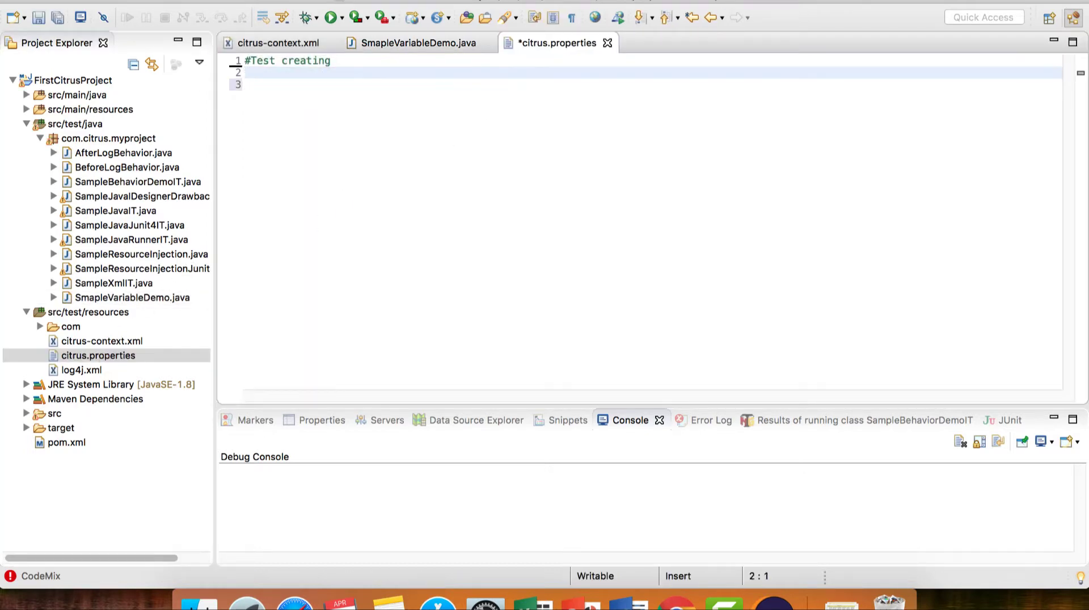
{"action": "type", "text": "test."}
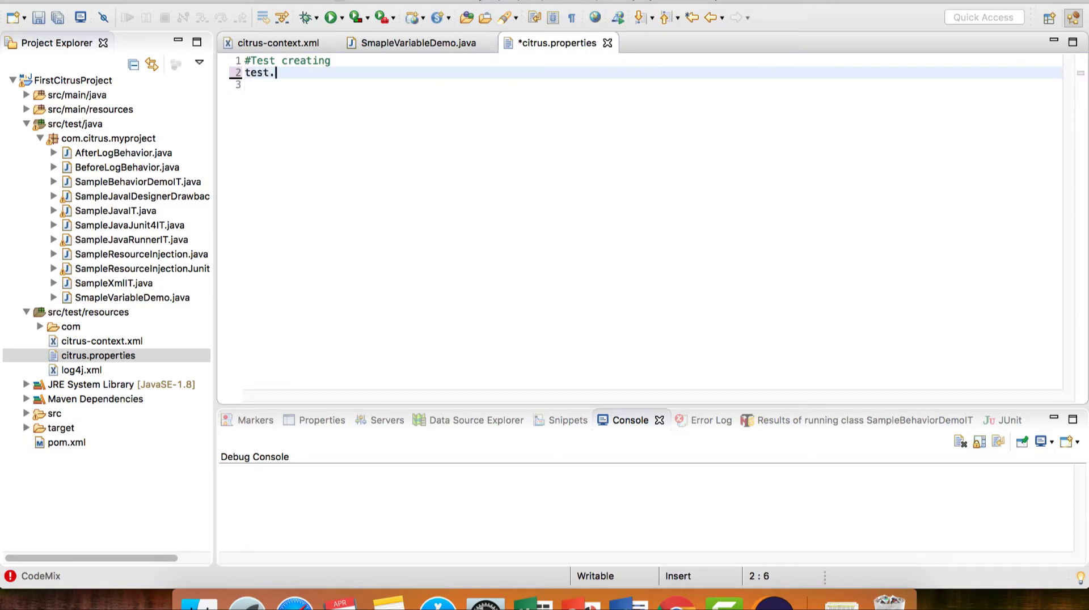
{"action": "type", "text": "authos"}
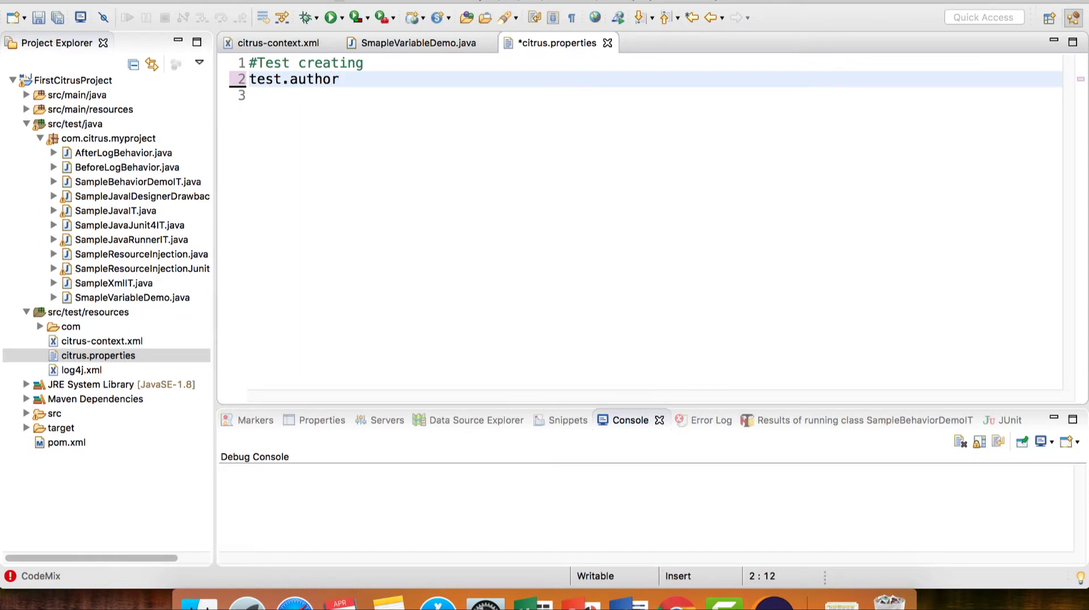
{"action": "type", "text": "=Shalini"}
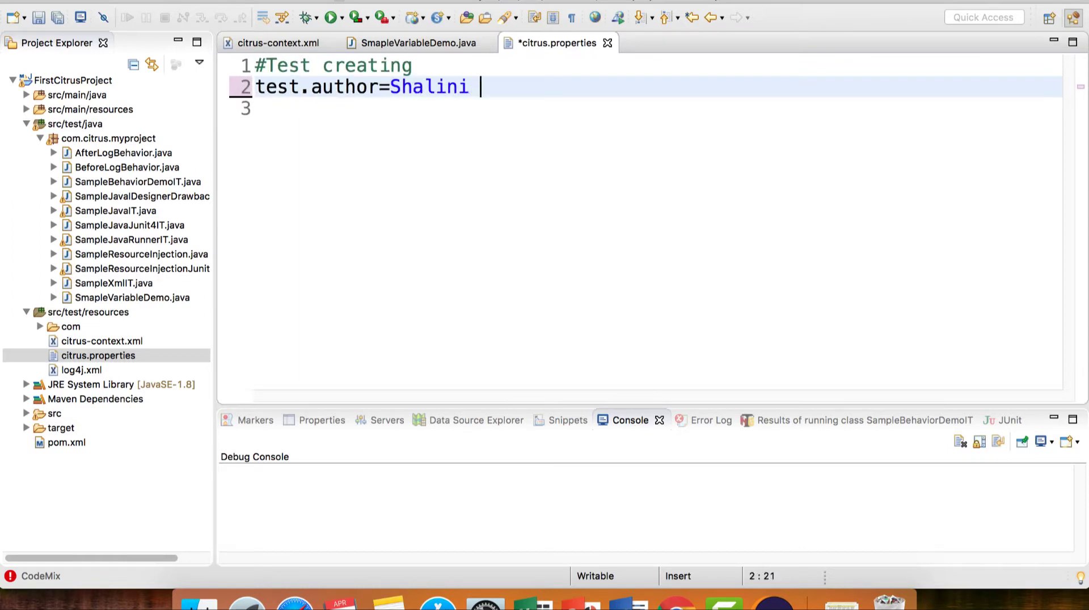
{"action": "type", "text": "Mittal"}
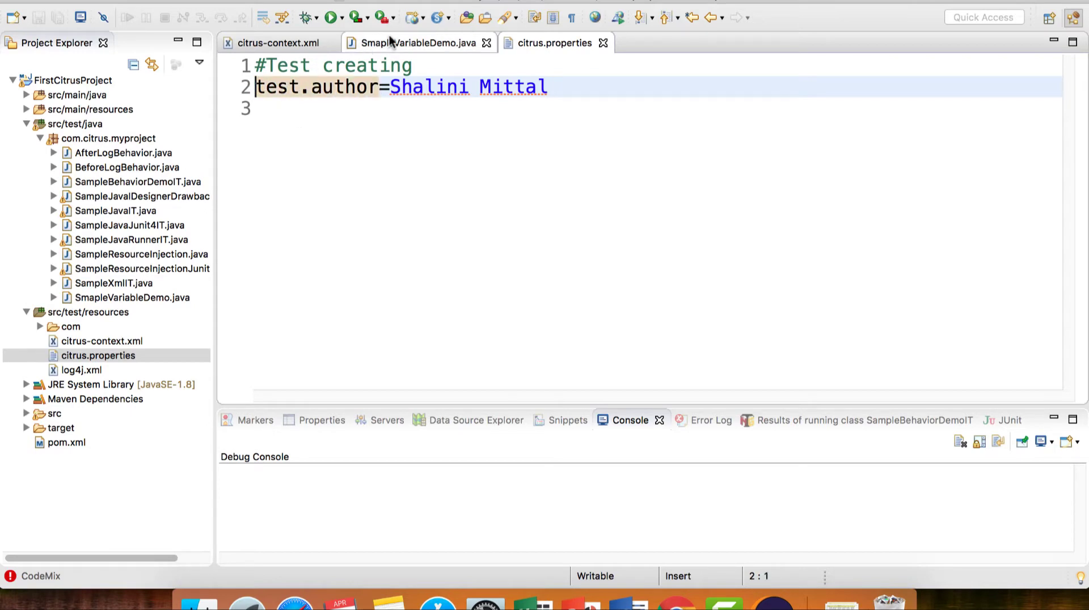
Change testVariable1's echo to use ${test.author}, fix the typo, and save the class.
{"action": "left_click", "coordinate": [416, 43]}
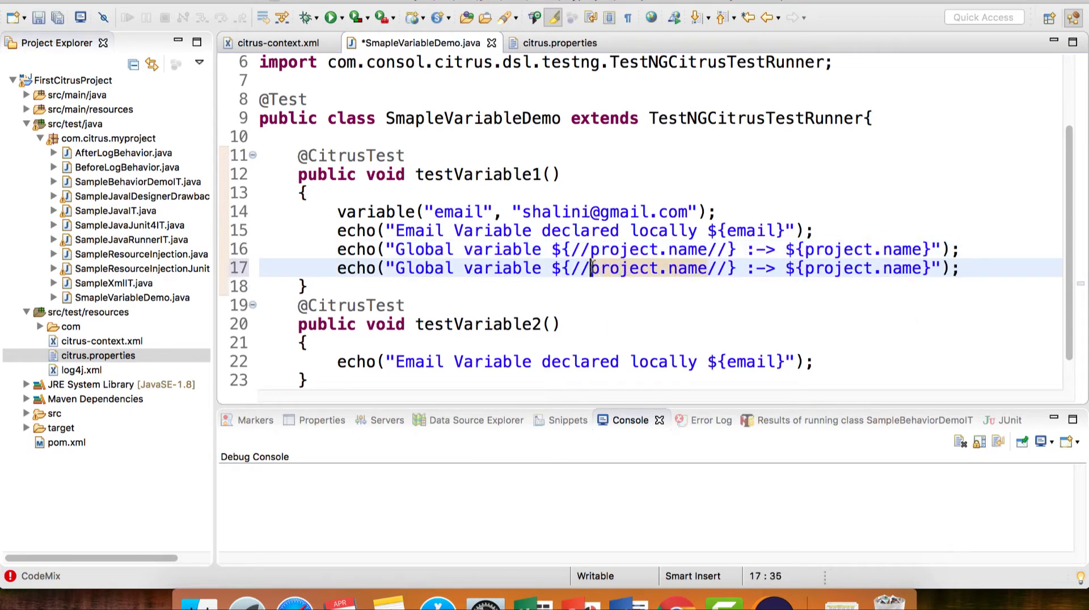
{"action": "type", "text": "test.au"}
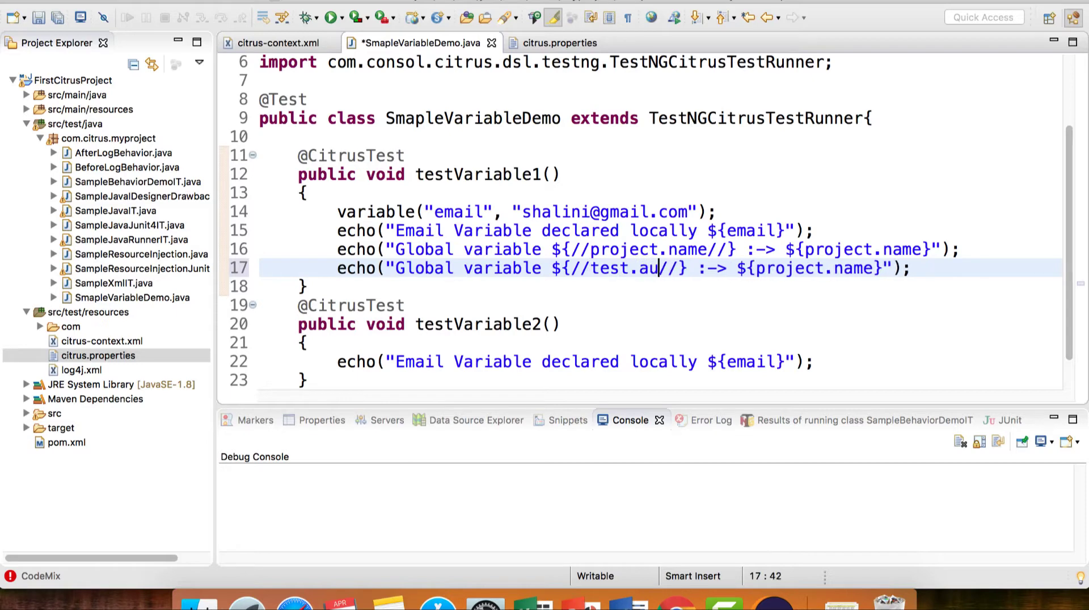
{"action": "type", "text": "thor"}
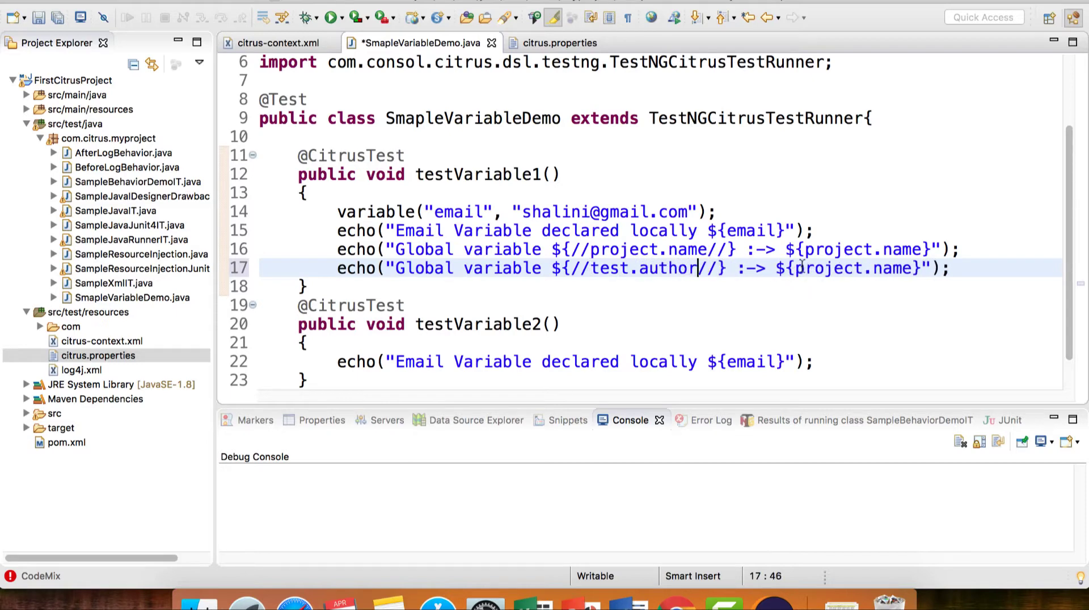
{"action": "type", "text": "teste"}
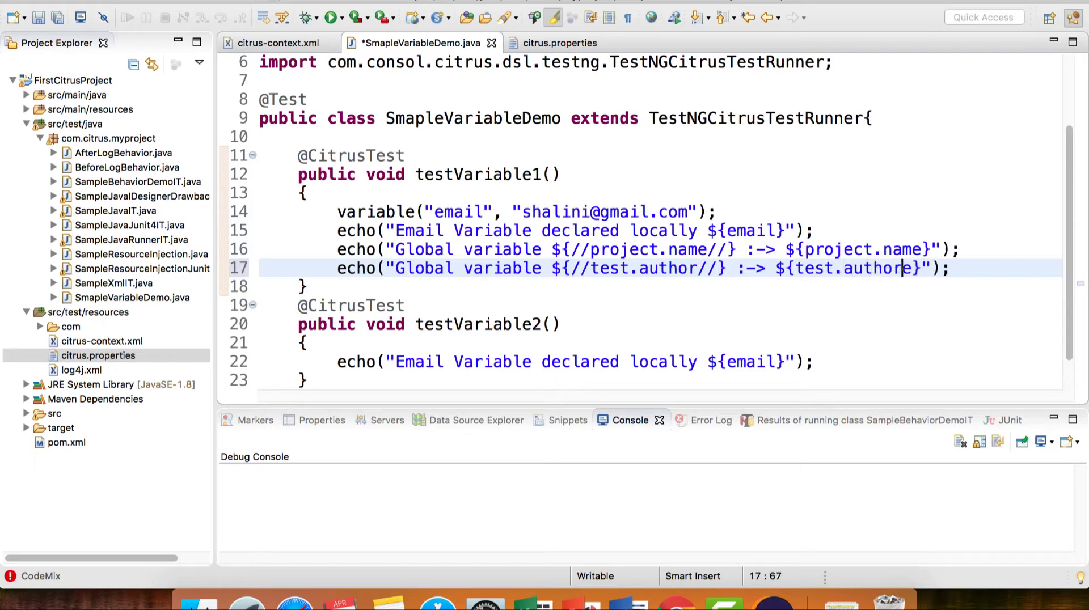
{"action": "key", "text": "cmd+s"}
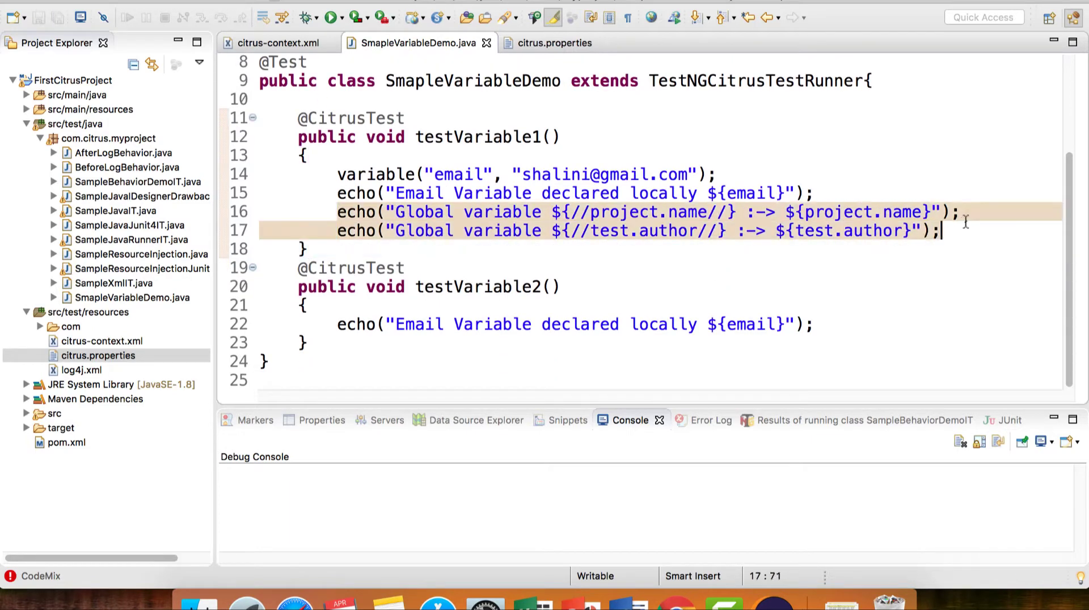
{"action": "mouse_move", "coordinate": [787, 307]}
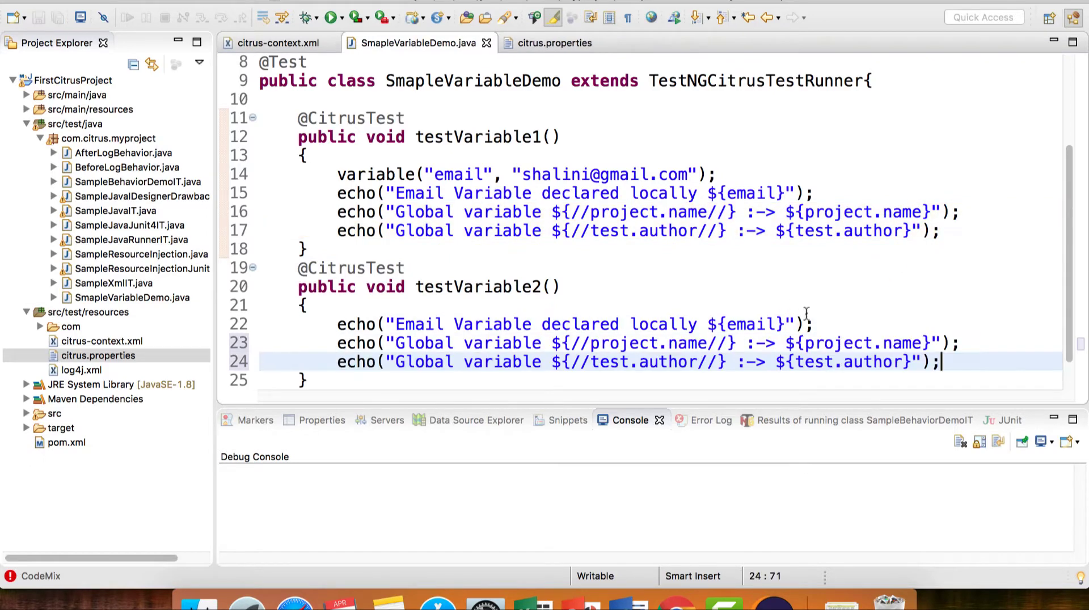
{"action": "left_click", "coordinate": [352, 268]}
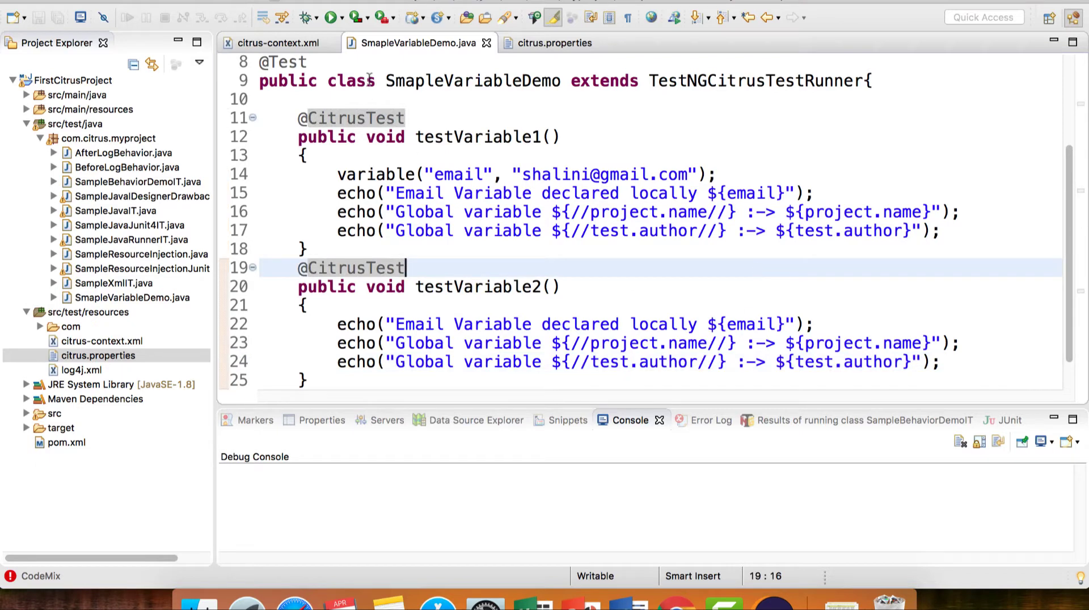
Run SmapleVariableDemo as TestNG Test and read the unknown-variable failures in the Console.
{"action": "left_click", "coordinate": [328, 17]}
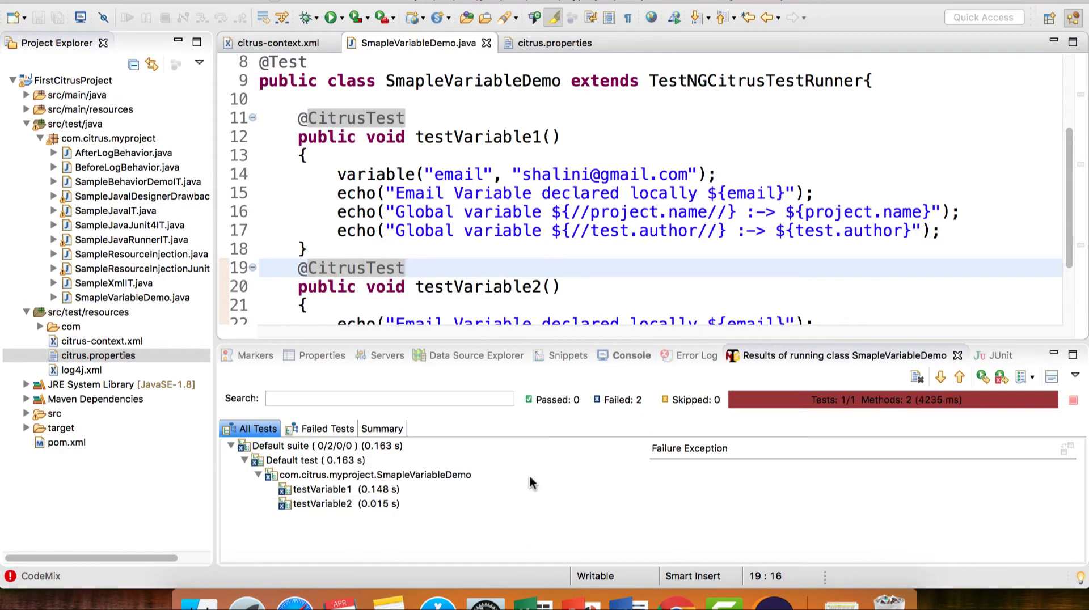
{"action": "left_click", "coordinate": [632, 355]}
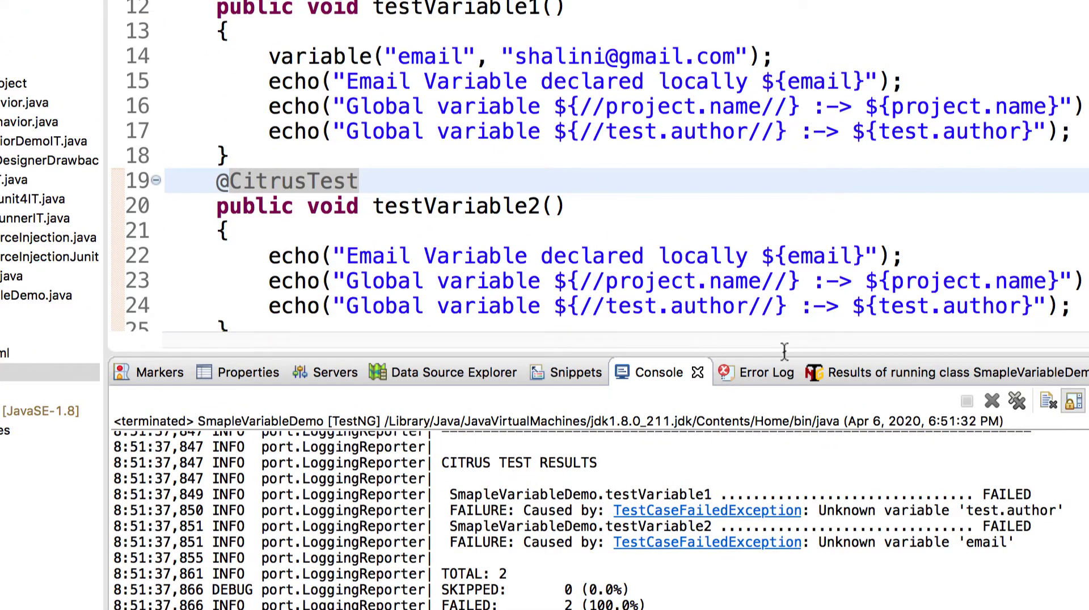
{"action": "double_click", "coordinate": [951, 132]}
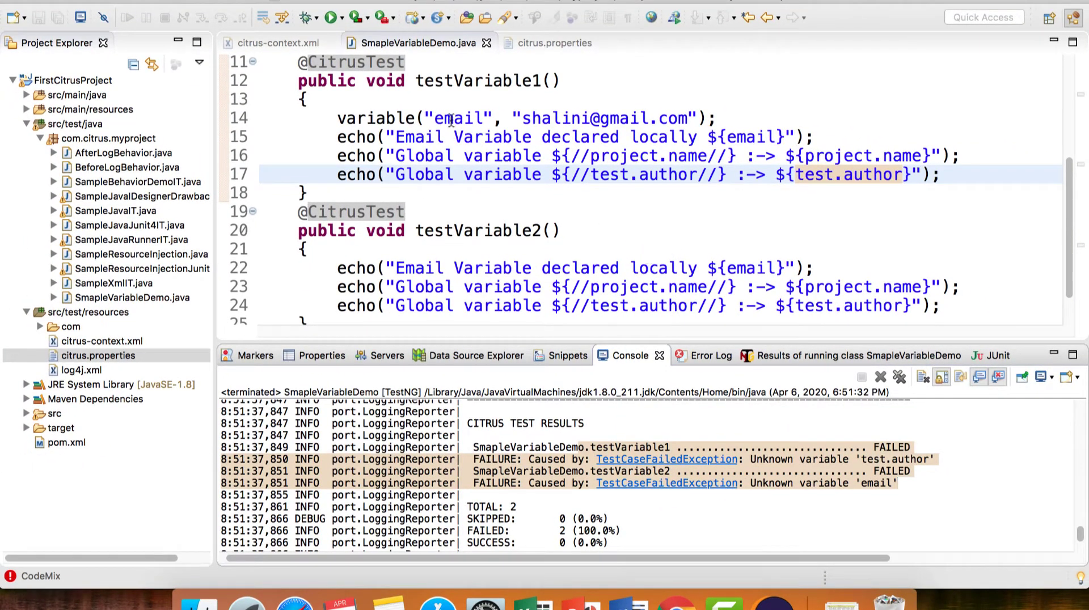
{"action": "type", "text": "//"}
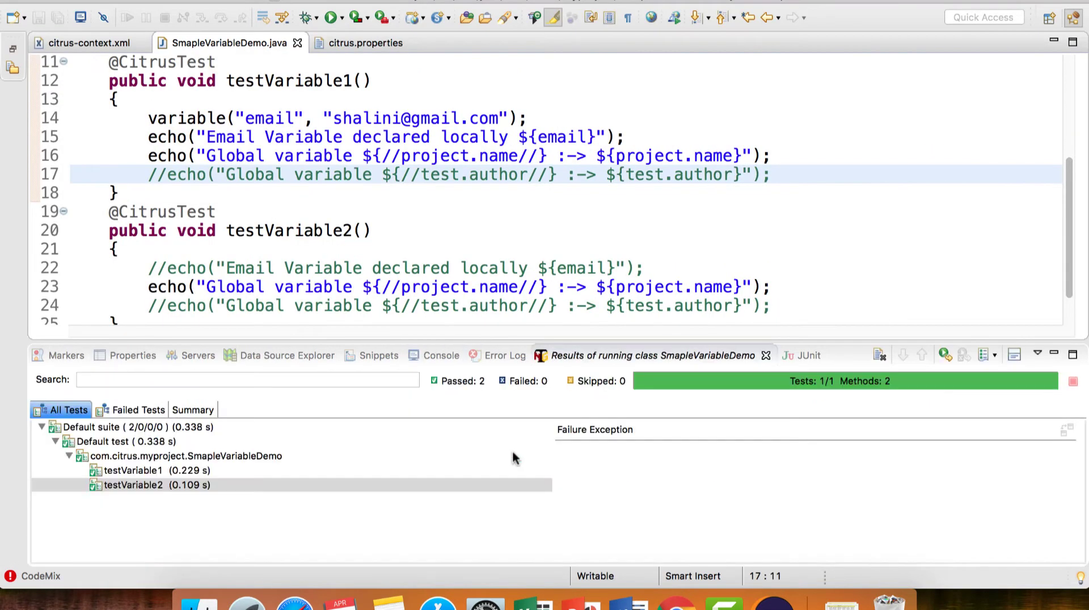
Check the Console output of the rerun after commenting out the failing echoes.
{"action": "left_click", "coordinate": [442, 355]}
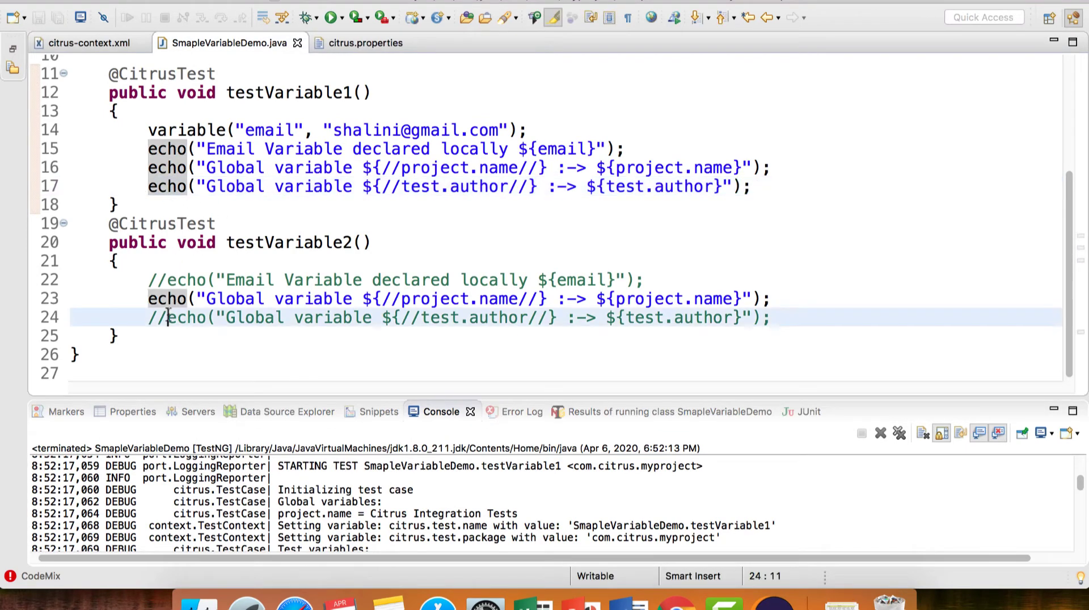
Add <citrus:file path="citrus.properties"/> inside citrus:global-variables in citrus-context.xml and save.
{"action": "left_click", "coordinate": [87, 42]}
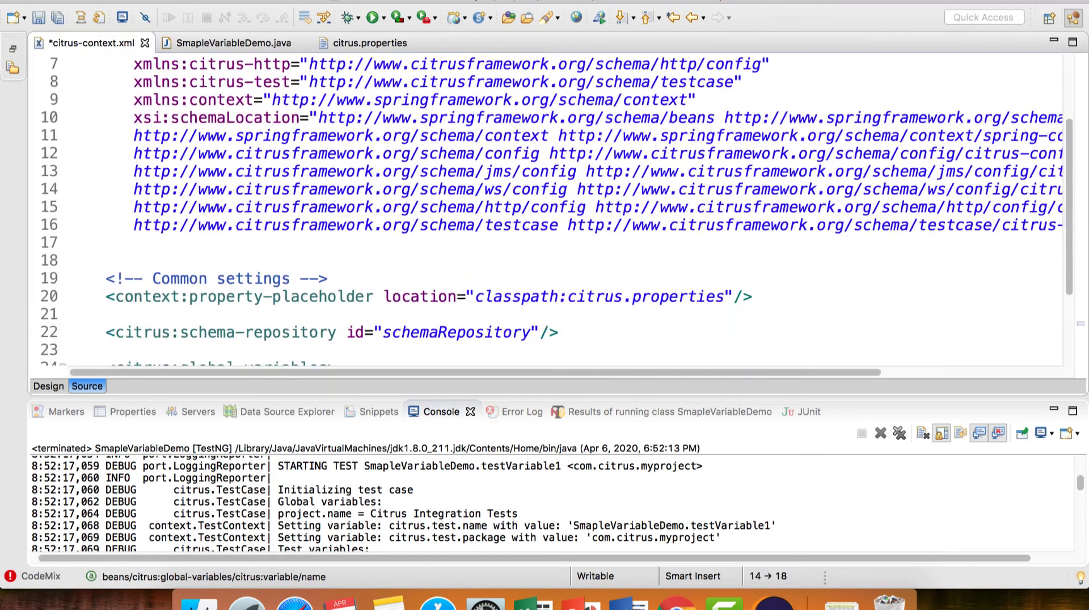
{"action": "type", "text": "<c"}
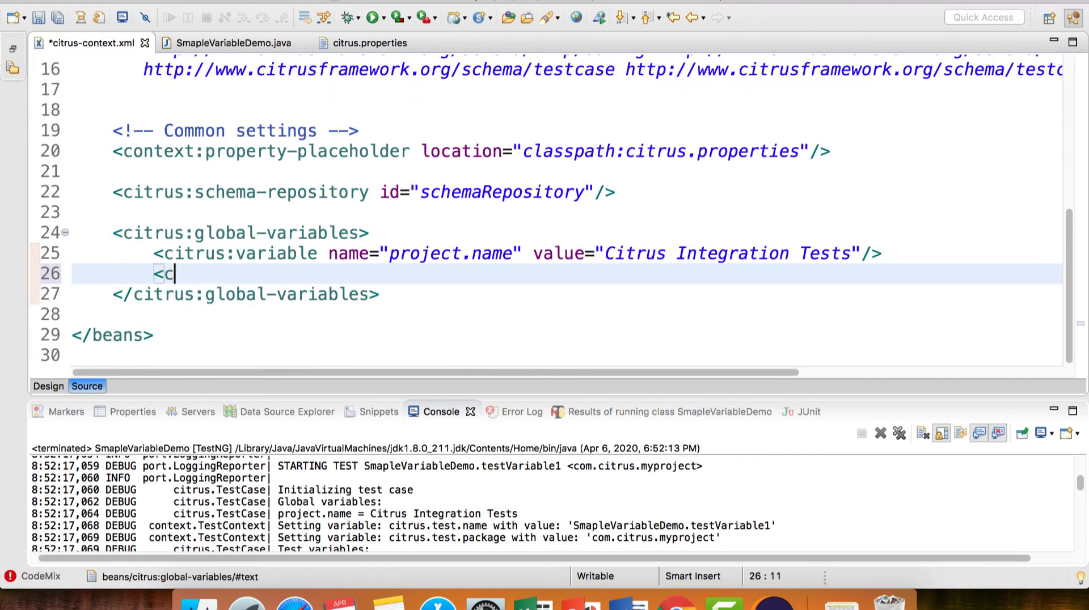
{"action": "type", "text": "itrus:file path=\"\"/>"}
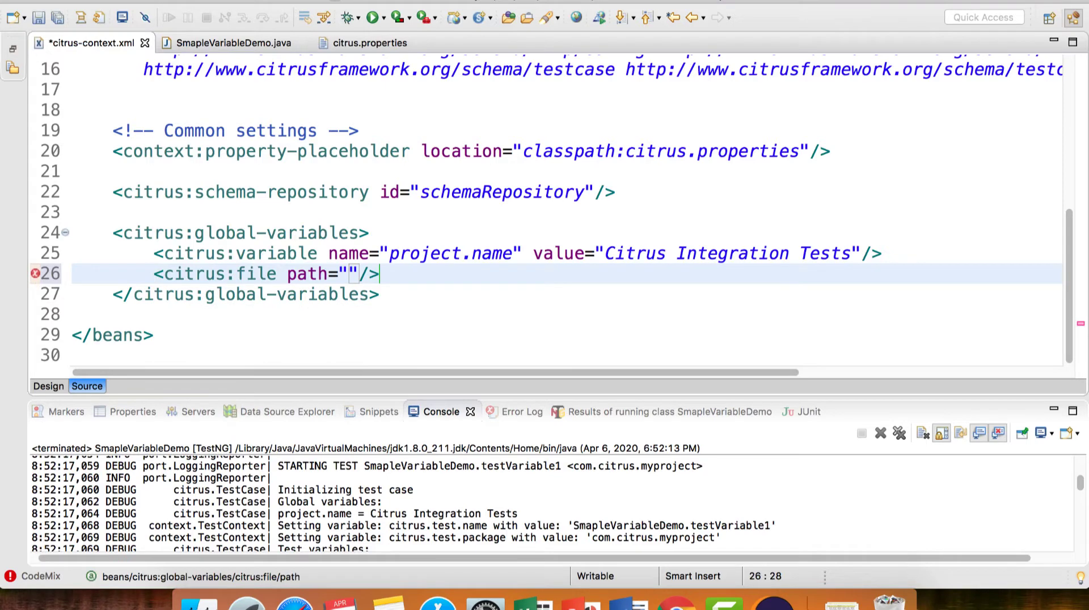
{"action": "type", "text": "citrus."}
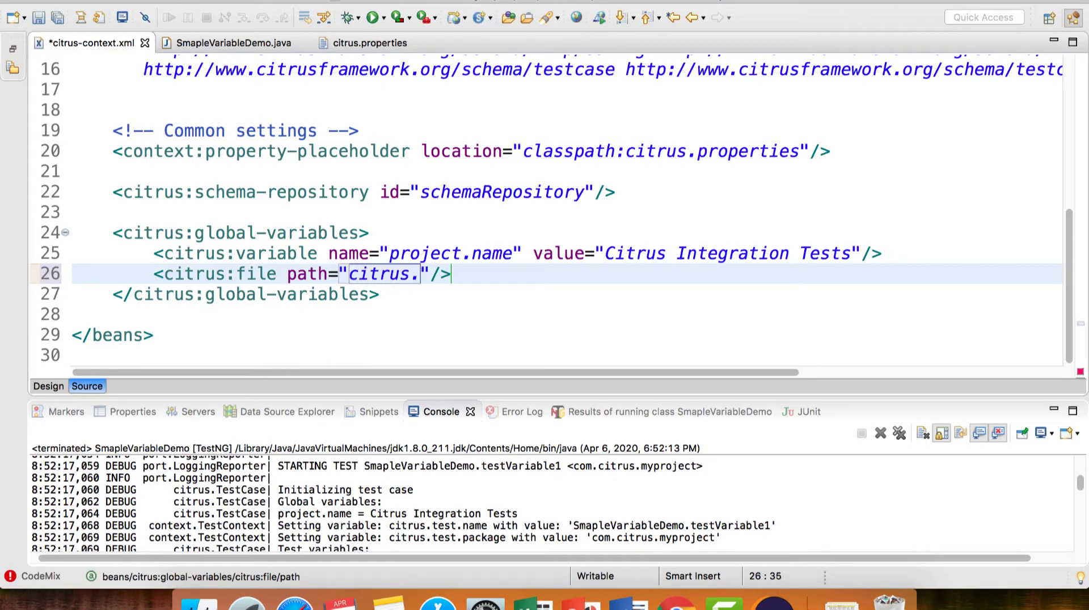
{"action": "type", "text": "properties"}
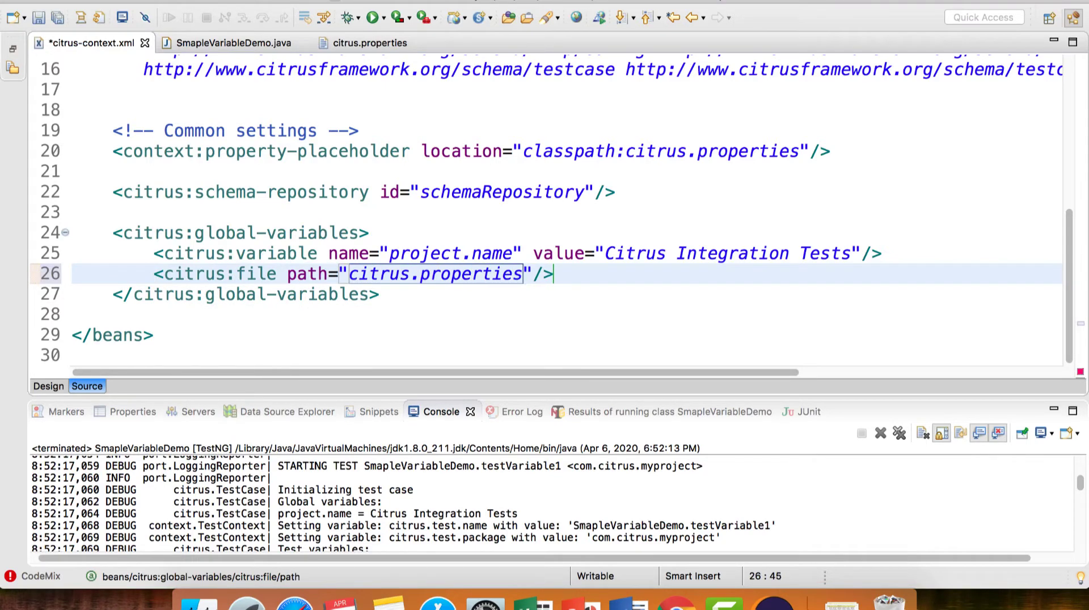
{"action": "key", "text": "cmd+s"}
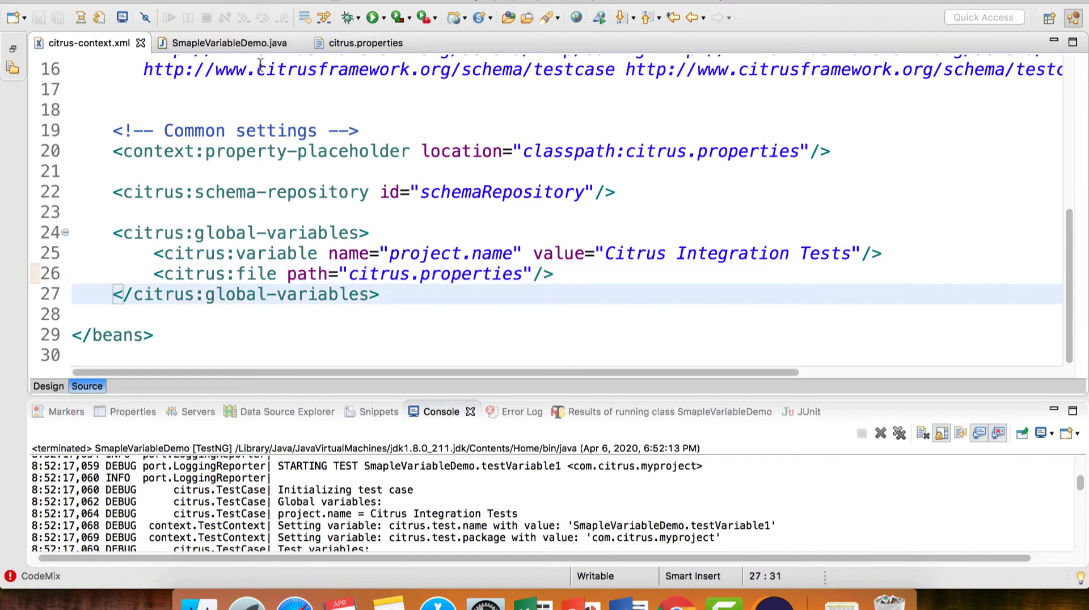
{"action": "left_click", "coordinate": [226, 43]}
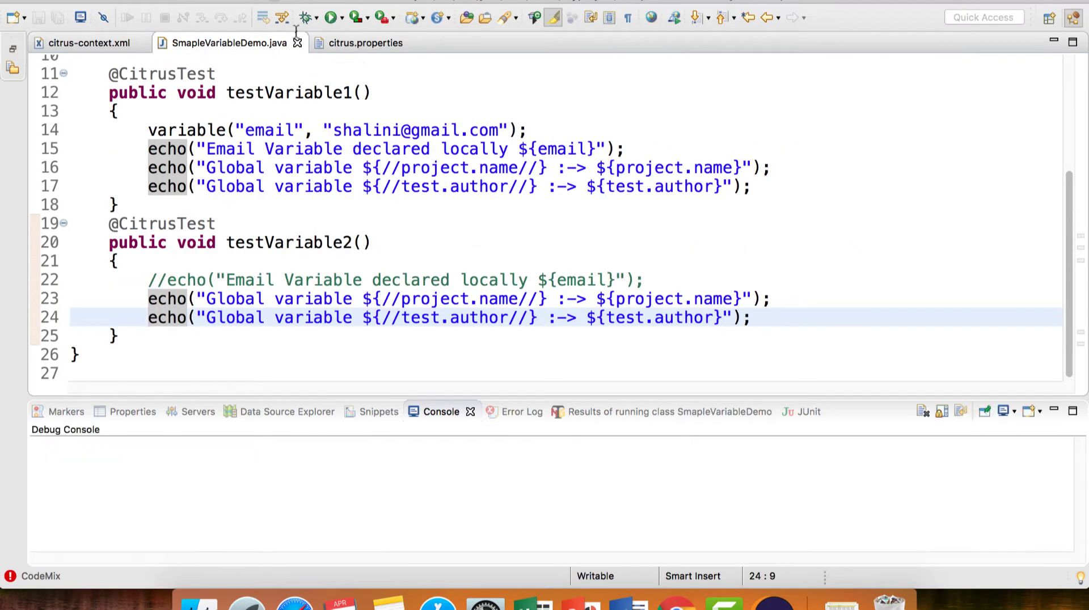
Rerun the tests and select the Console output showing project.name and test.author echoed.
{"action": "left_click", "coordinate": [328, 17]}
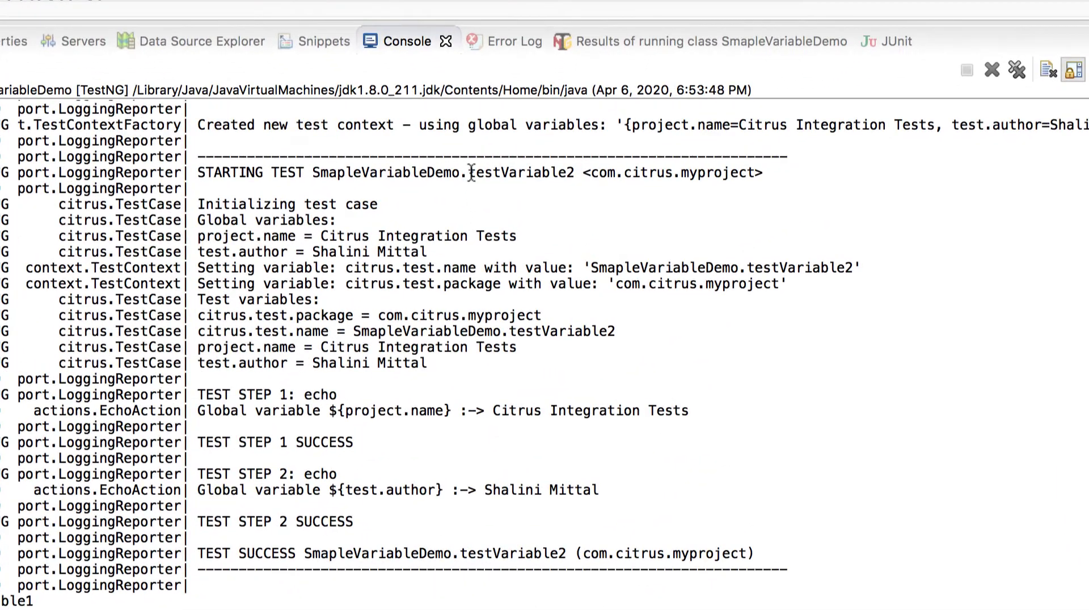
{"action": "left_click_drag", "start_coordinate": [470, 172], "coordinate": [599, 490]}
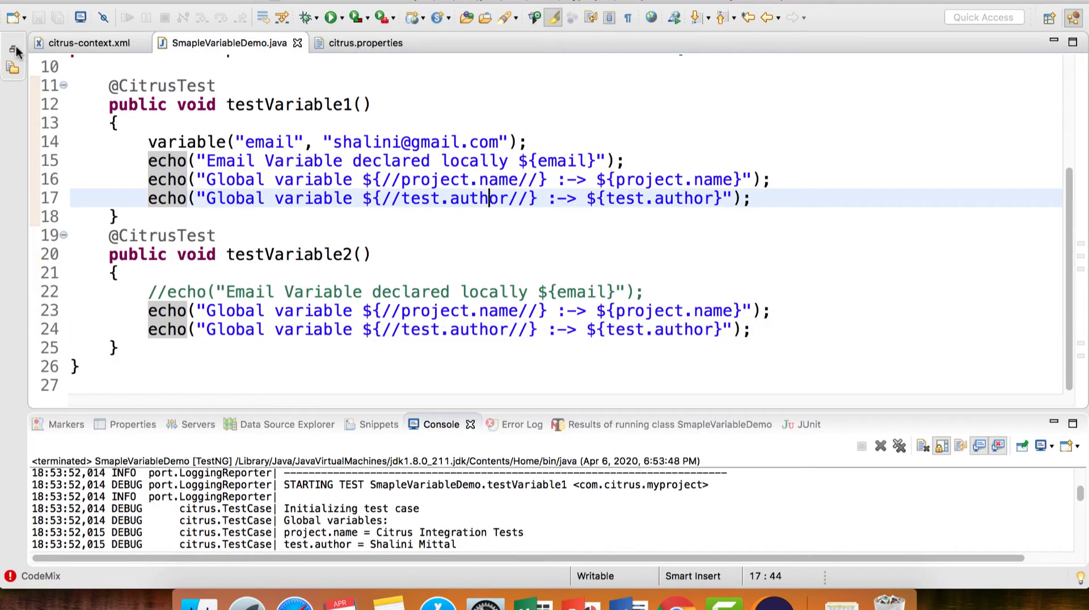
Locate SampleXmlIT.xml under test resources com/citrus/myproject and bring it into the editor.
{"action": "left_click", "coordinate": [13, 50]}
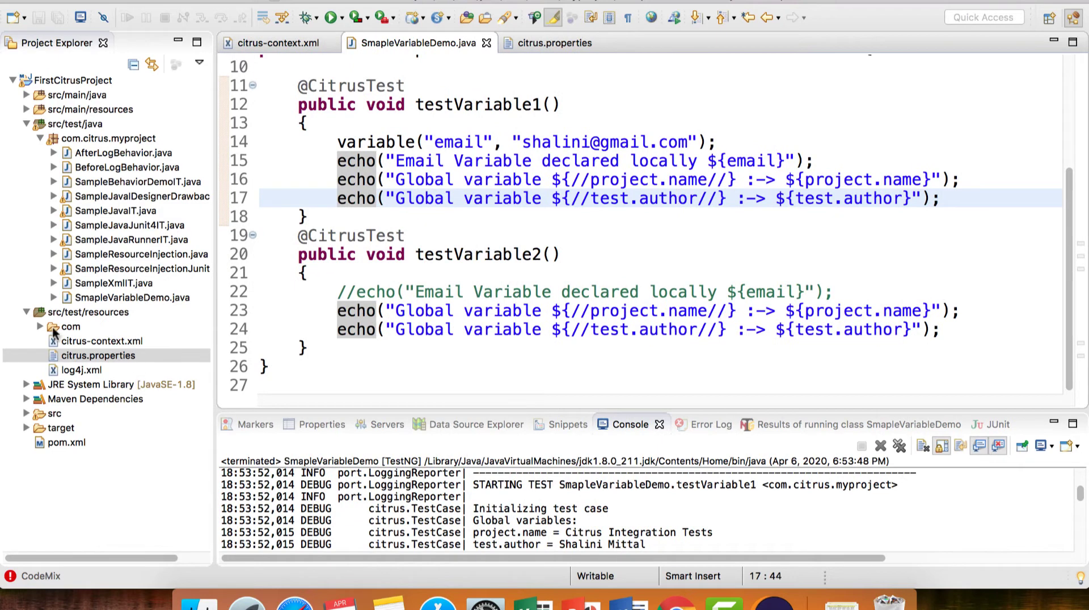
{"action": "left_click", "coordinate": [42, 326]}
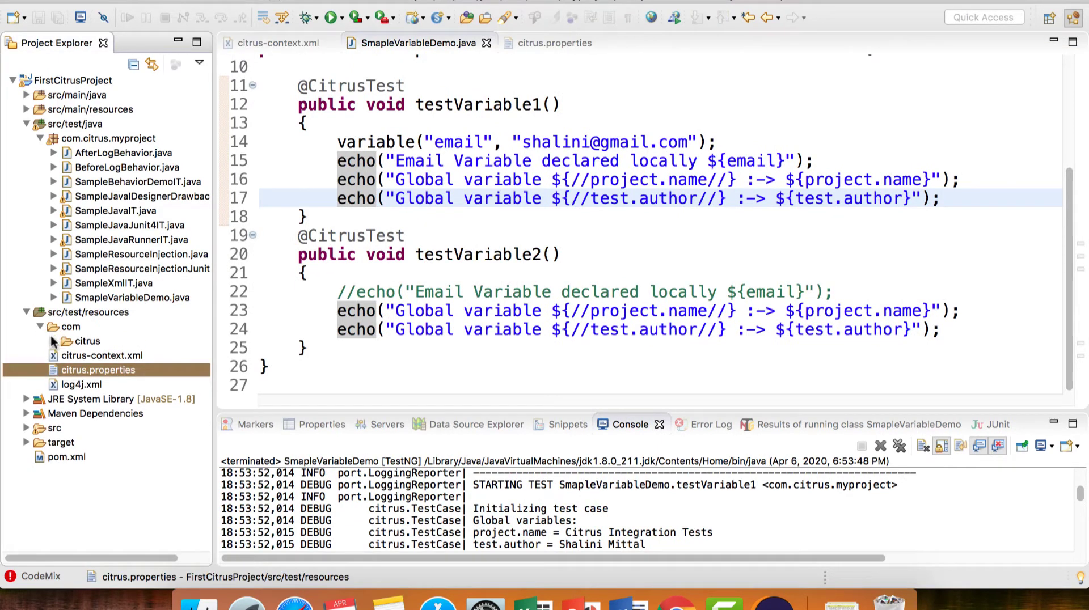
{"action": "left_click", "coordinate": [55, 341]}
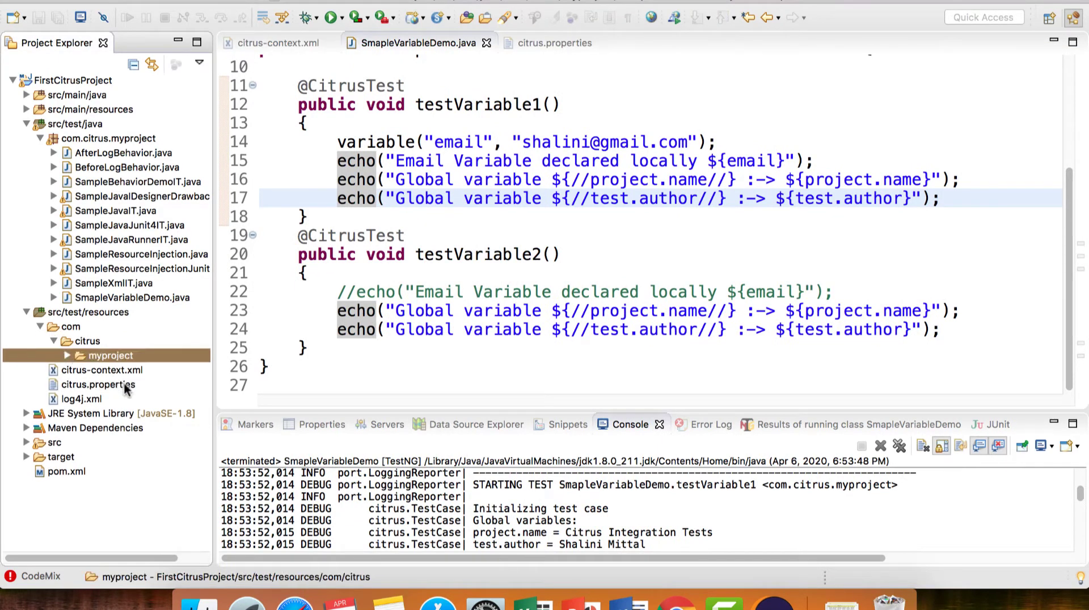
{"action": "left_click", "coordinate": [106, 355]}
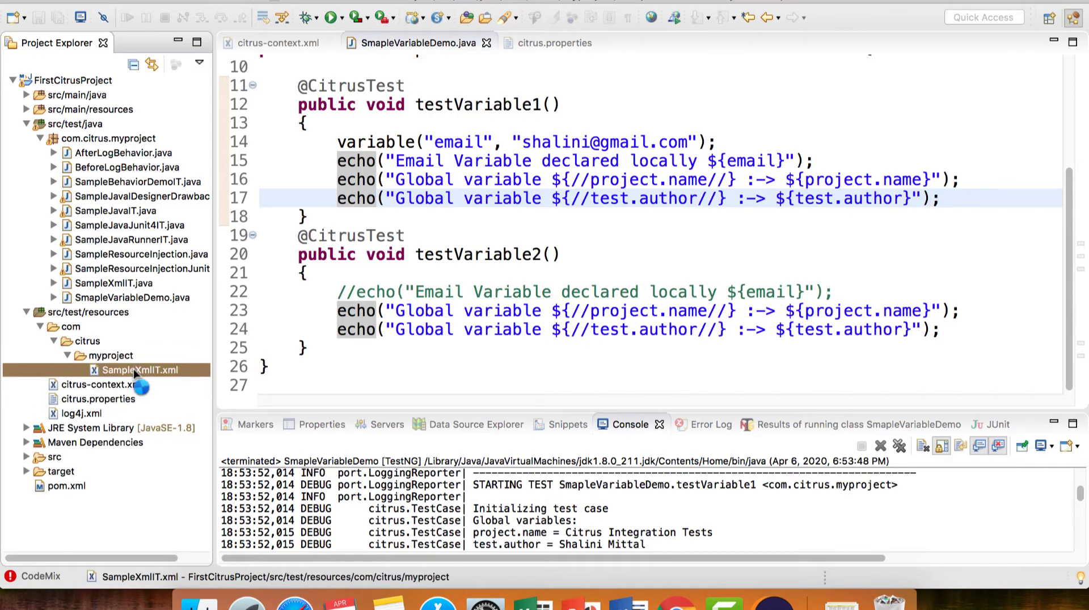
{"action": "double_click", "coordinate": [141, 369]}
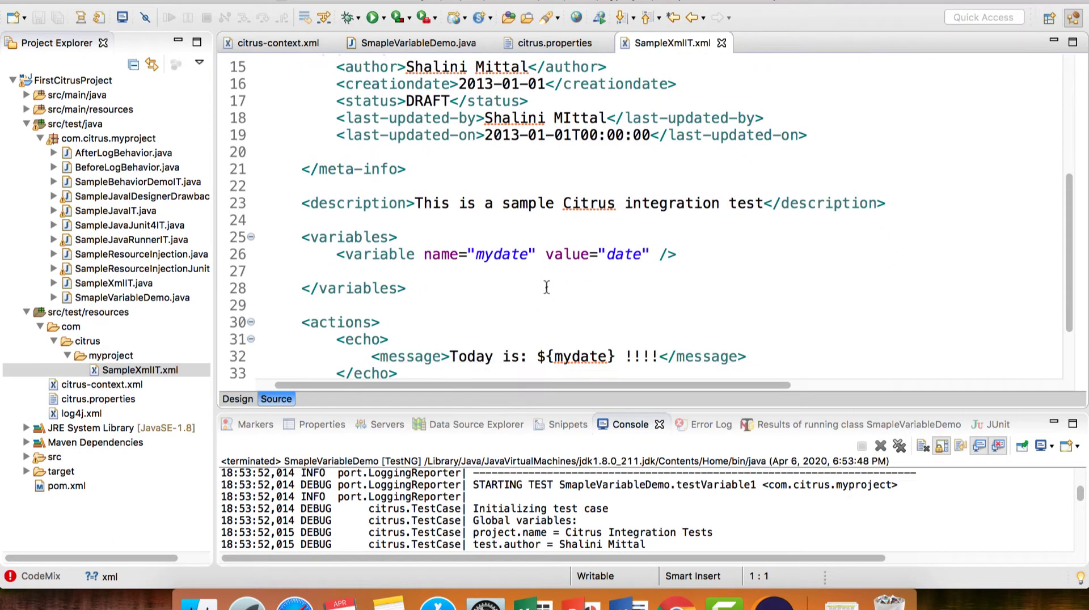
Declare a persons variable holding a CDATA block with the Theodor and Alvin records, and save.
{"action": "left_click", "coordinate": [522, 273]}
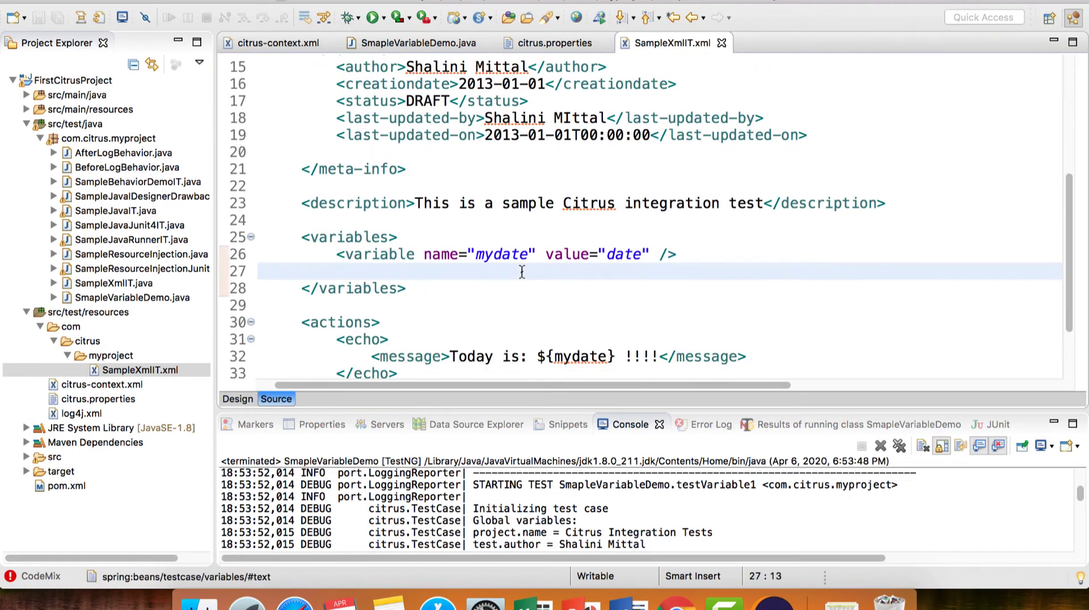
{"action": "type", "text": "<variables>"}
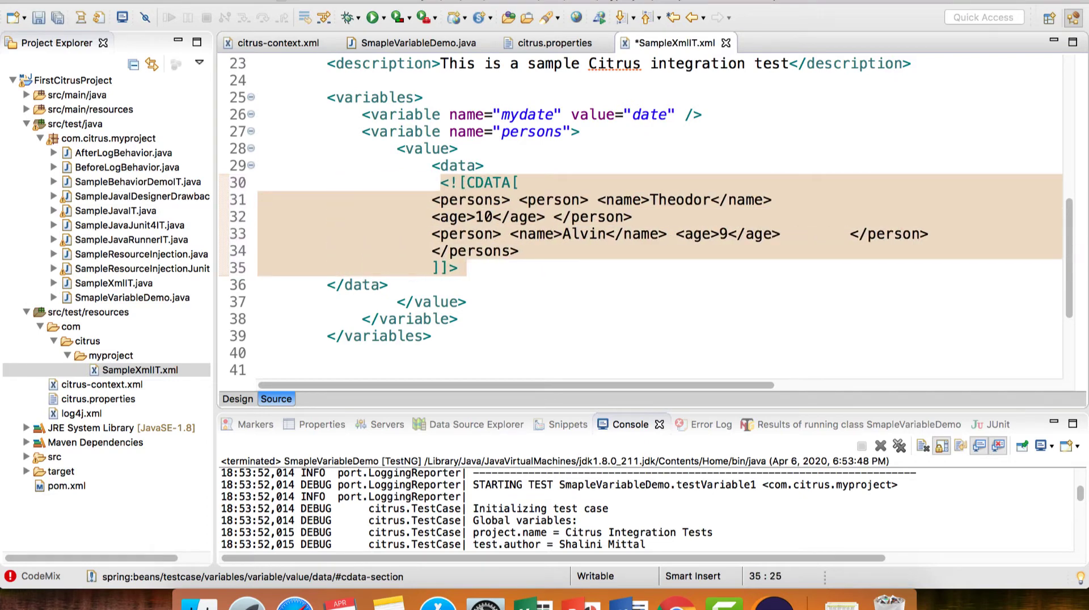
{"action": "left_click", "coordinate": [515, 132]}
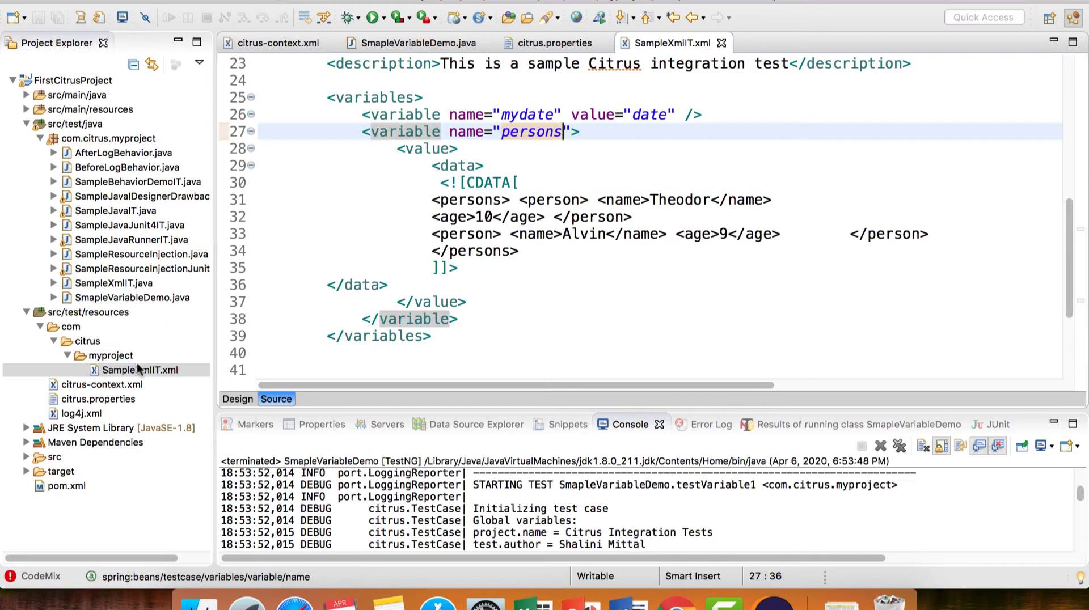
Bring up the SampleXmlIT Java class, then return to the XML test's actions section.
{"action": "left_click", "coordinate": [111, 283]}
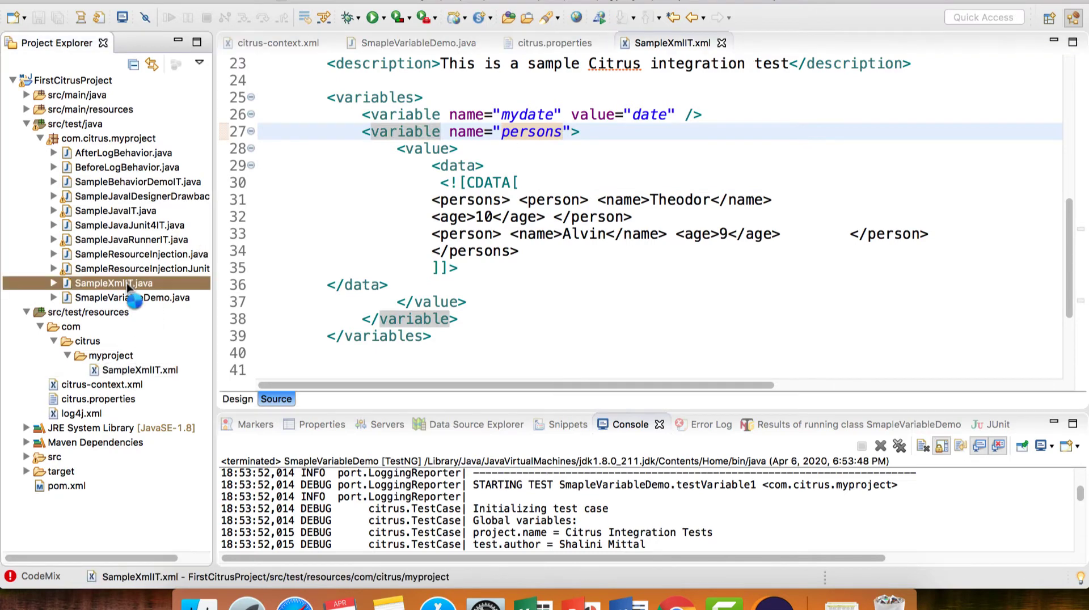
{"action": "double_click", "coordinate": [119, 282]}
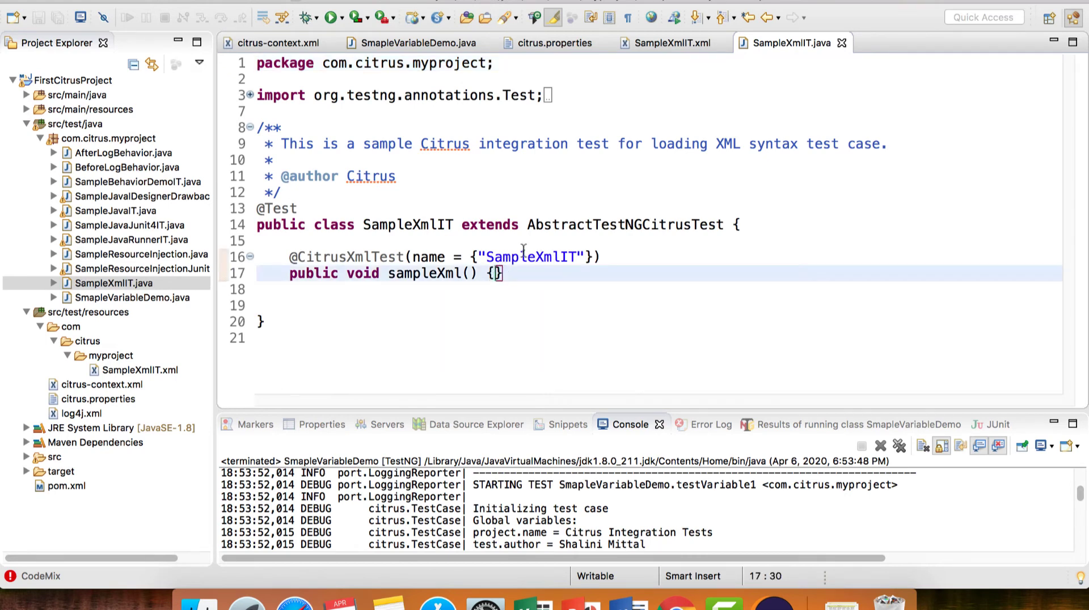
{"action": "left_click", "coordinate": [667, 42]}
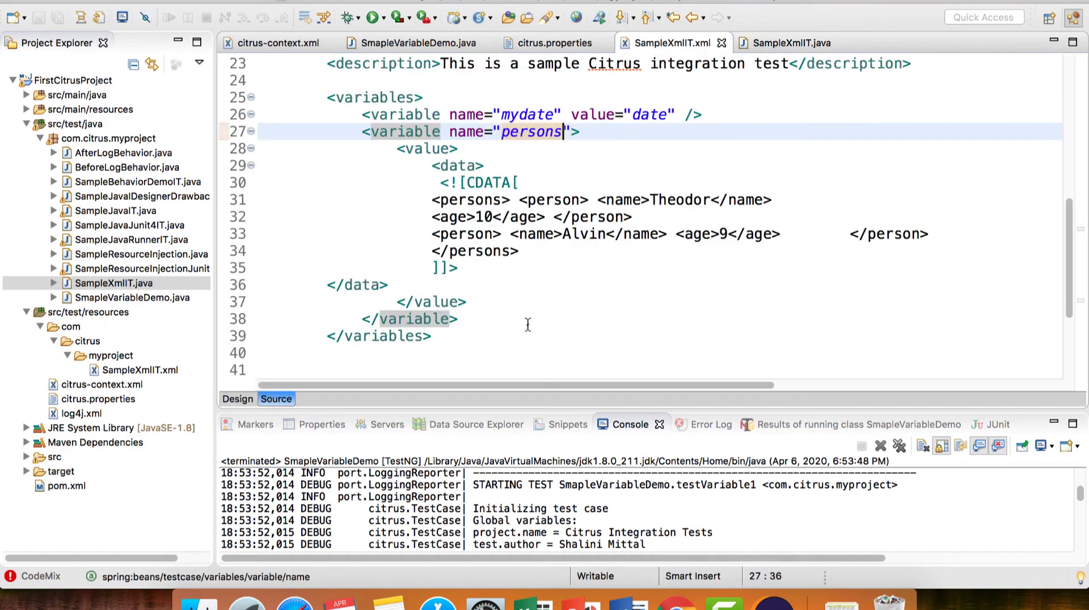
{"action": "scroll", "scroll_direction": "down", "scroll_amount": 3}
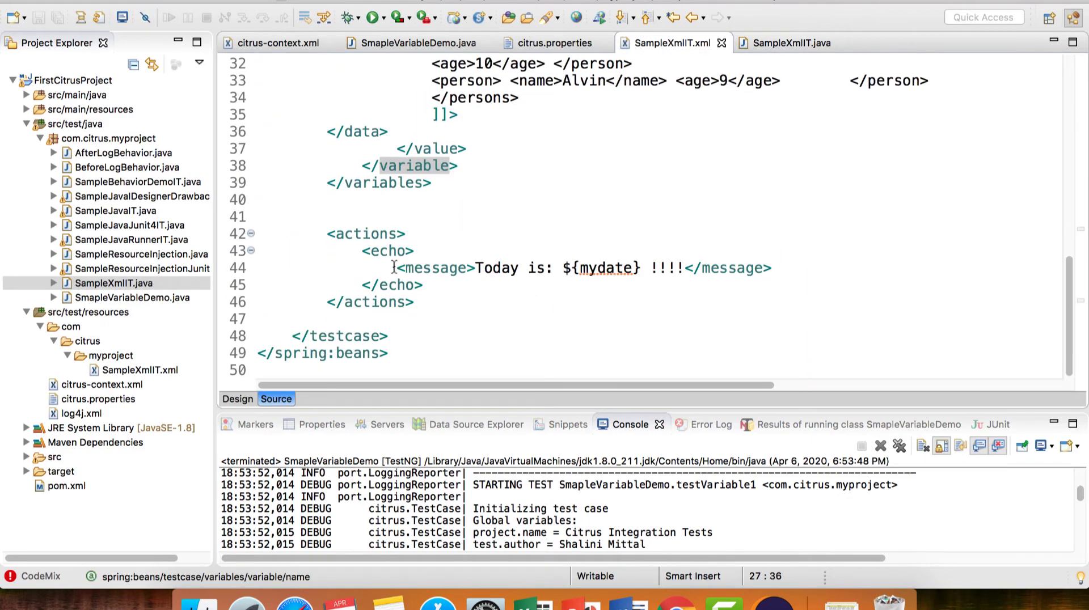
Duplicate the echo action with the message 'Persons data is ${persons}' and save.
{"action": "left_click", "coordinate": [402, 285]}
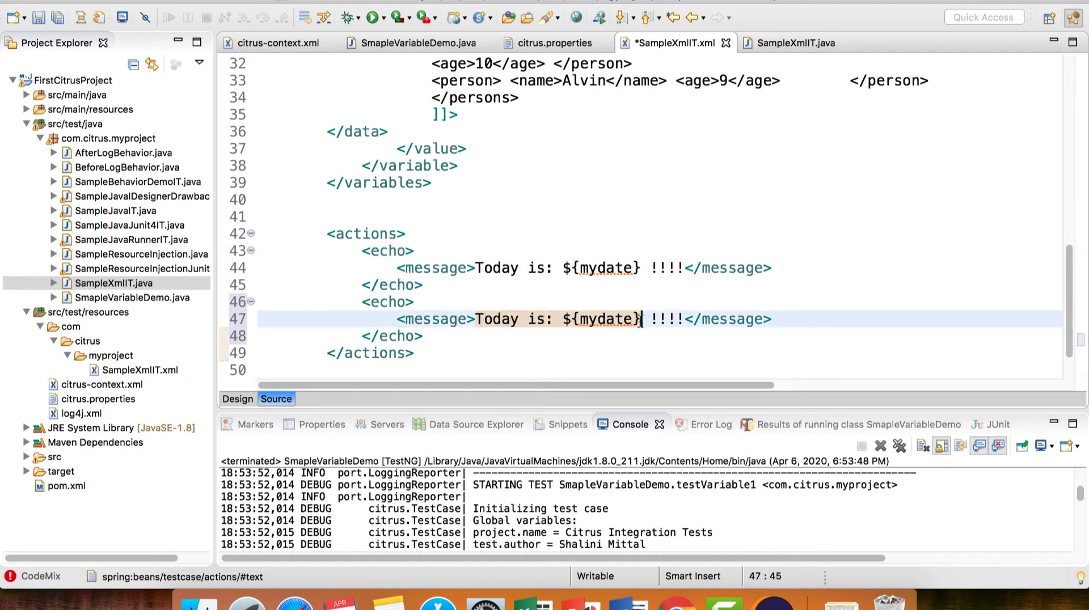
{"action": "type", "text": "Persons d"}
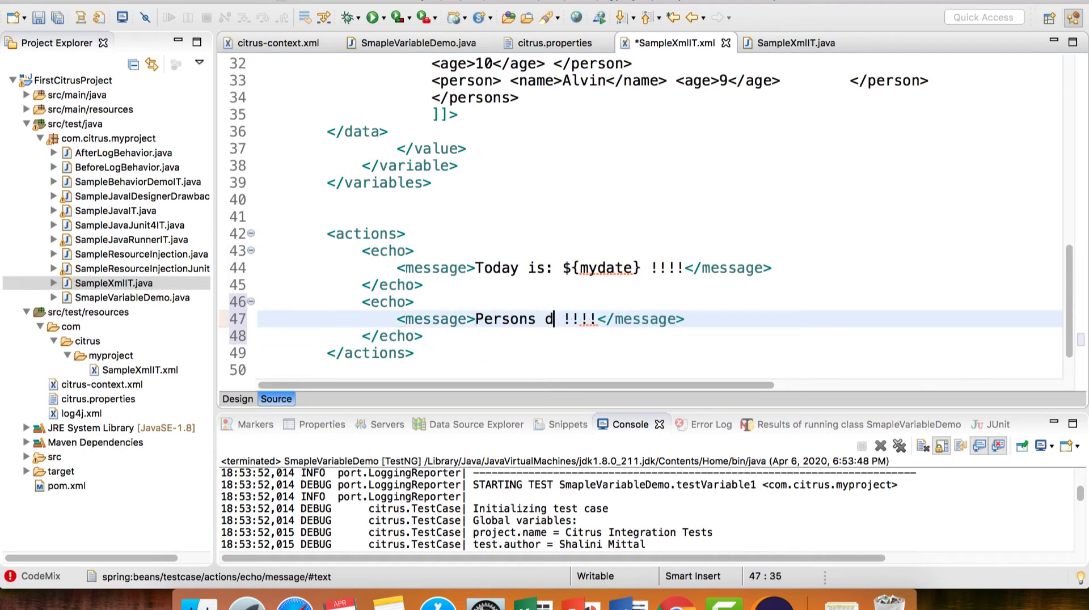
{"action": "type", "text": "ata is"}
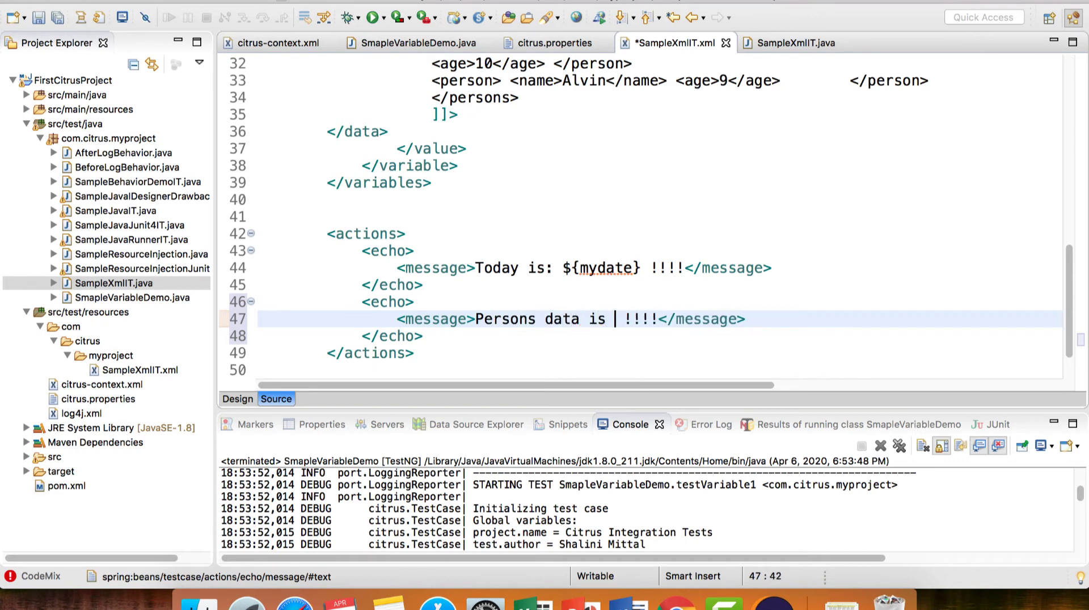
{"action": "type", "text": "${persons"}
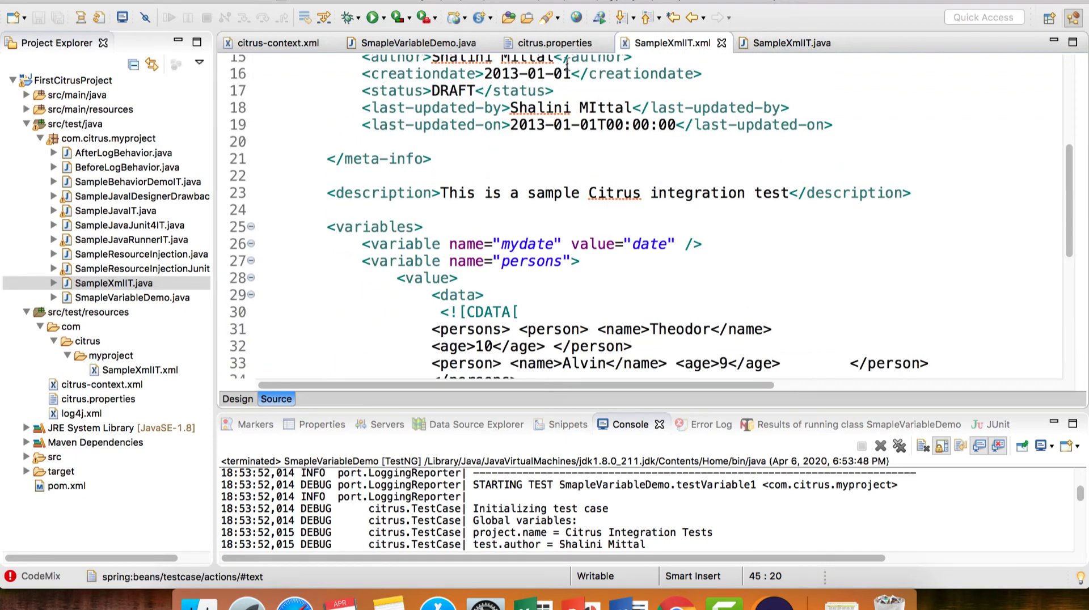
Run SampleXmlIT as a TestNG test so the console shows mydate and persons being set.
{"action": "left_click", "coordinate": [793, 42]}
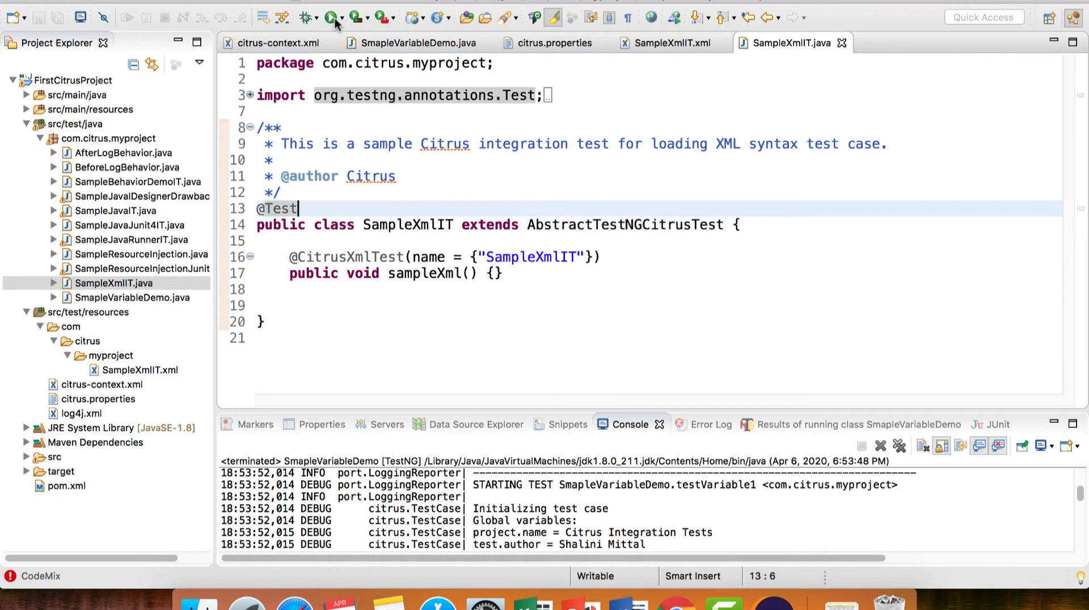
{"action": "left_click", "coordinate": [328, 17]}
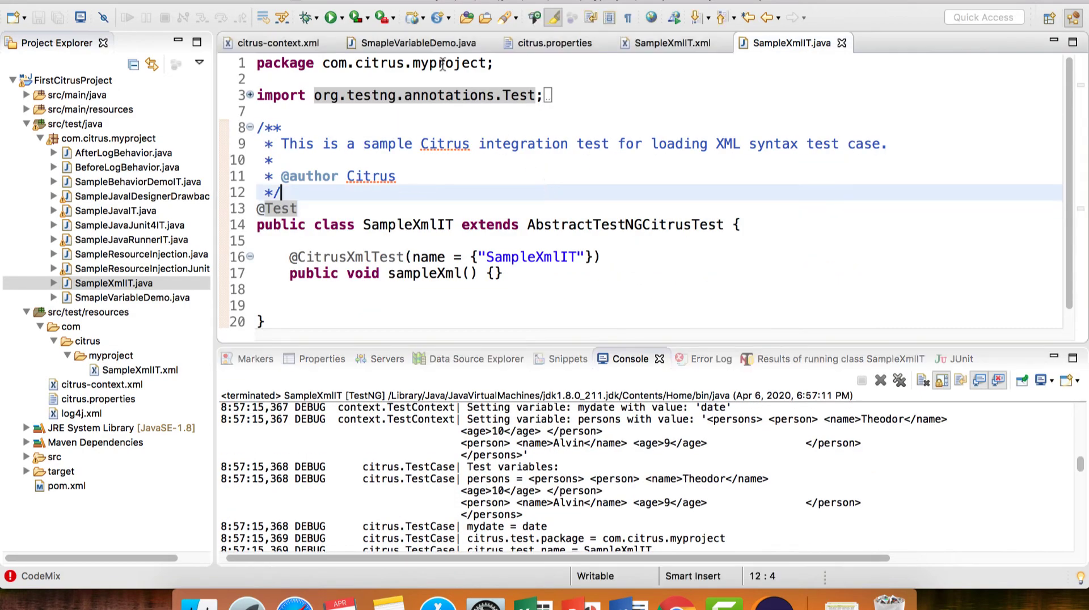
In SmapleVariableDemo's testVariable1, declare variable("persons", "") with empty value.
{"action": "left_click", "coordinate": [401, 42]}
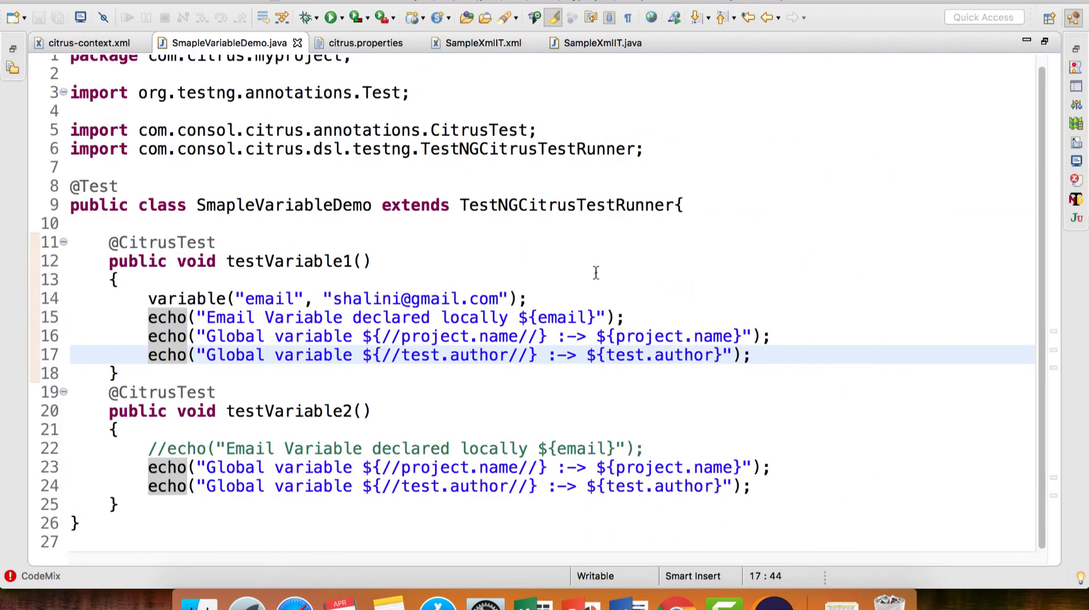
{"action": "type", "text": "variable((\"\", value"}
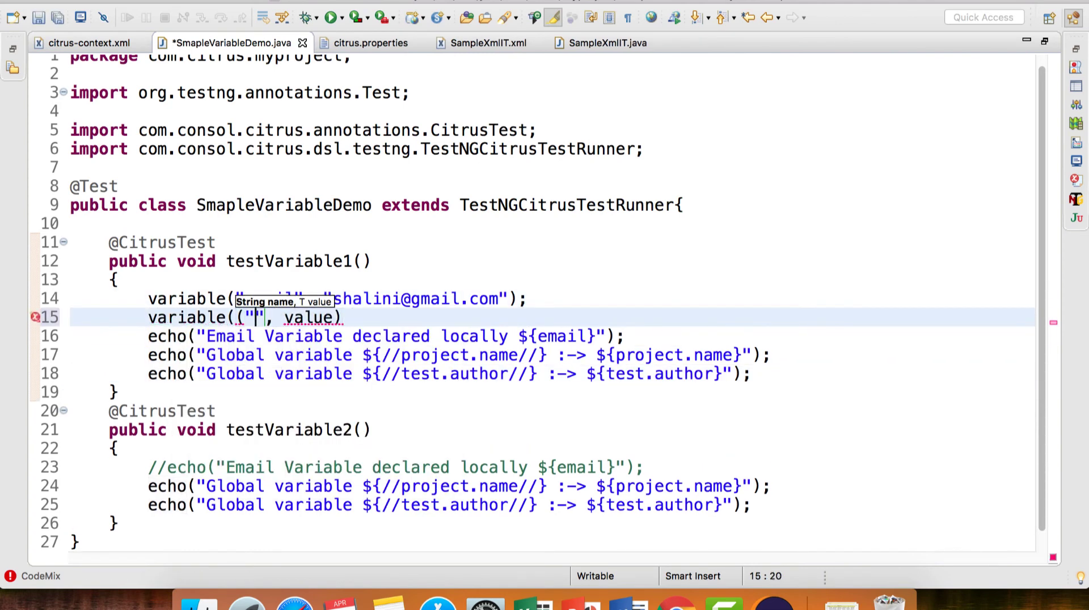
{"action": "type", "text": "persons"}
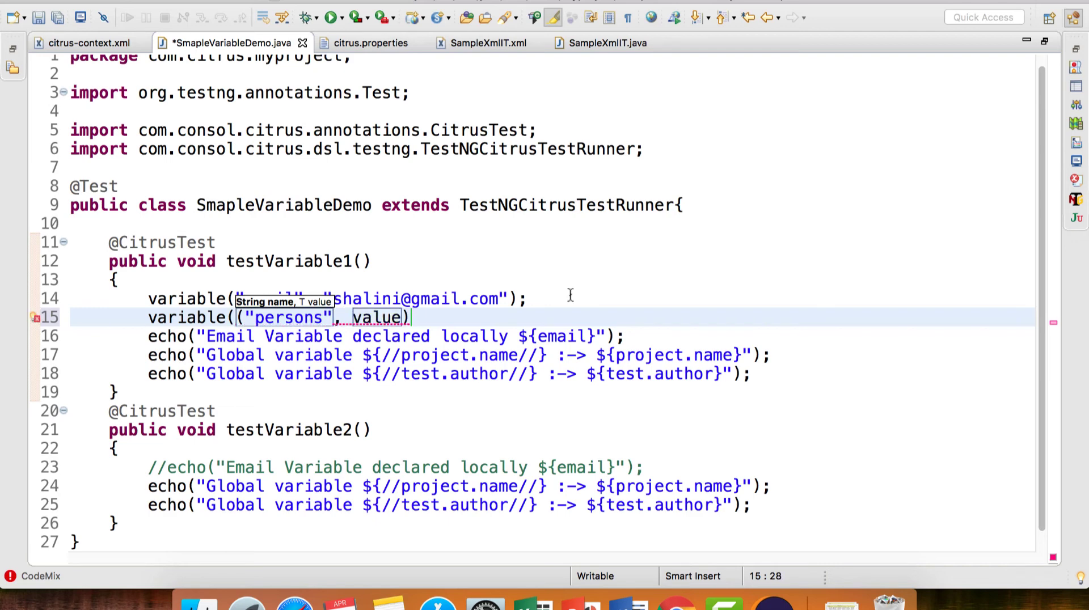
{"action": "type", "text": "\"\""}
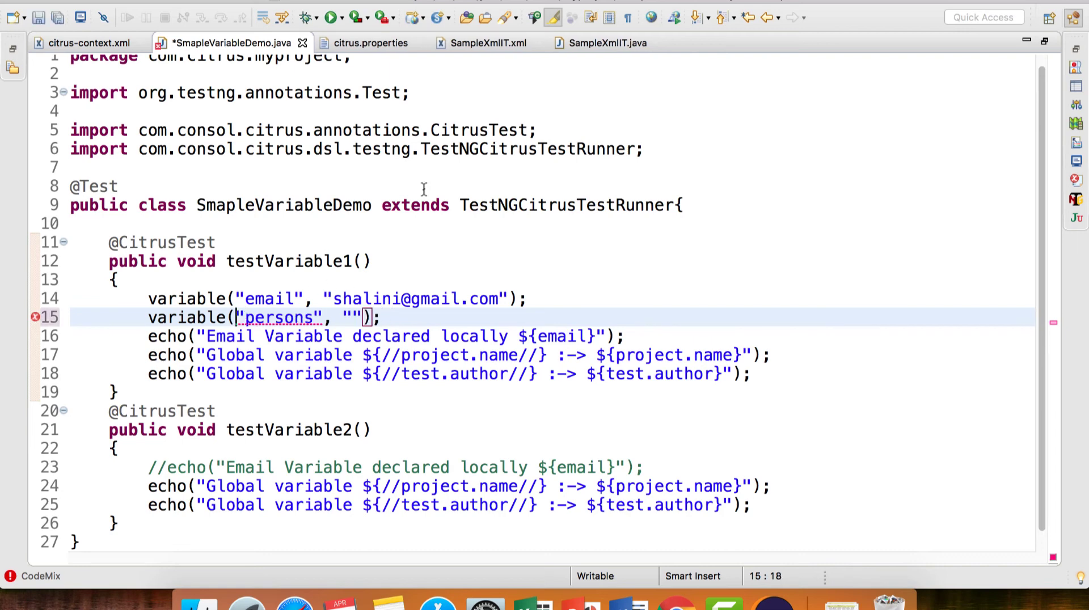
Copy the Theodor and Alvin records from the XML test's CDATA block into the persons value and save.
{"action": "left_click", "coordinate": [479, 42]}
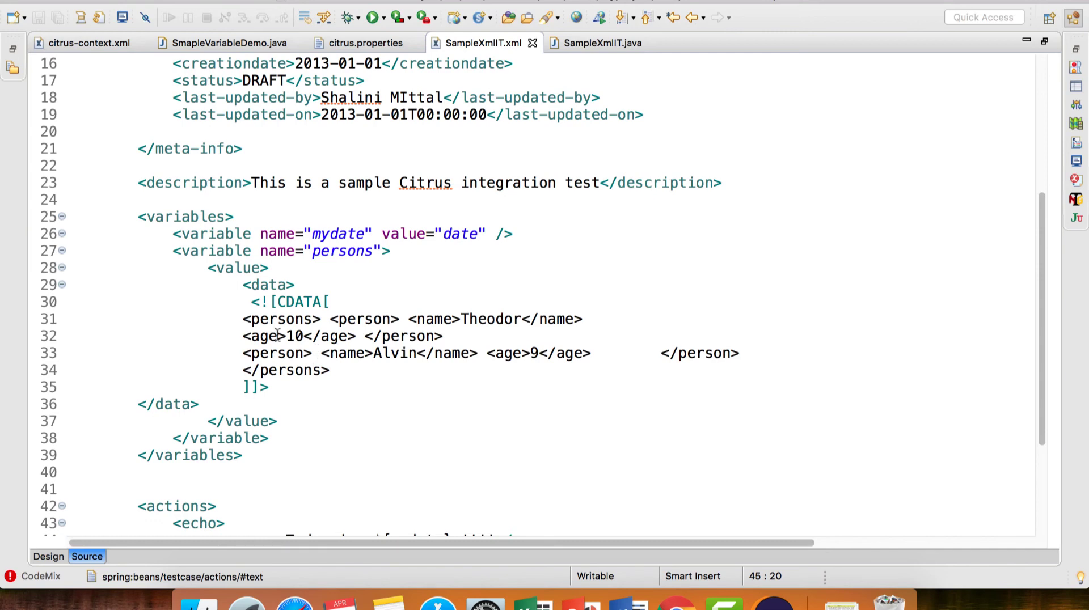
{"action": "left_click_drag", "start_coordinate": [255, 301], "coordinate": [334, 370]}
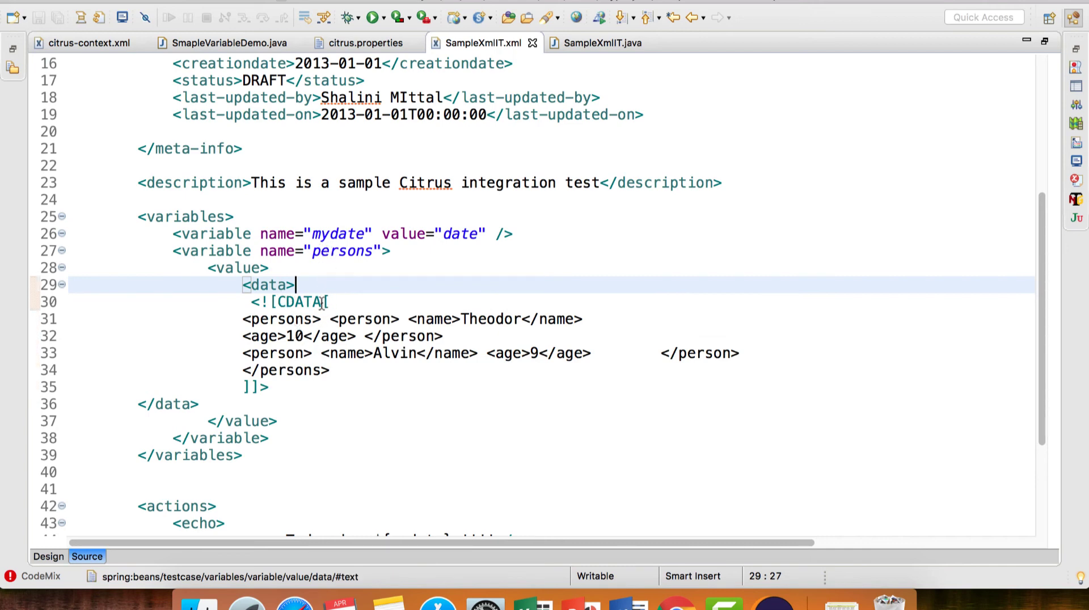
{"action": "mouse_move", "coordinate": [395, 286]}
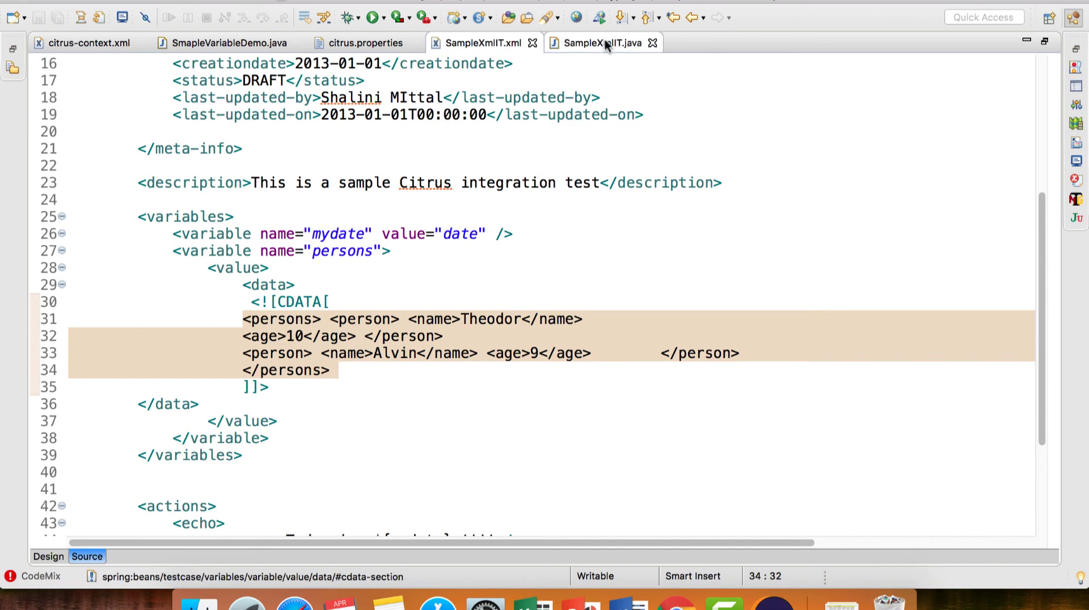
{"action": "left_click", "coordinate": [223, 42]}
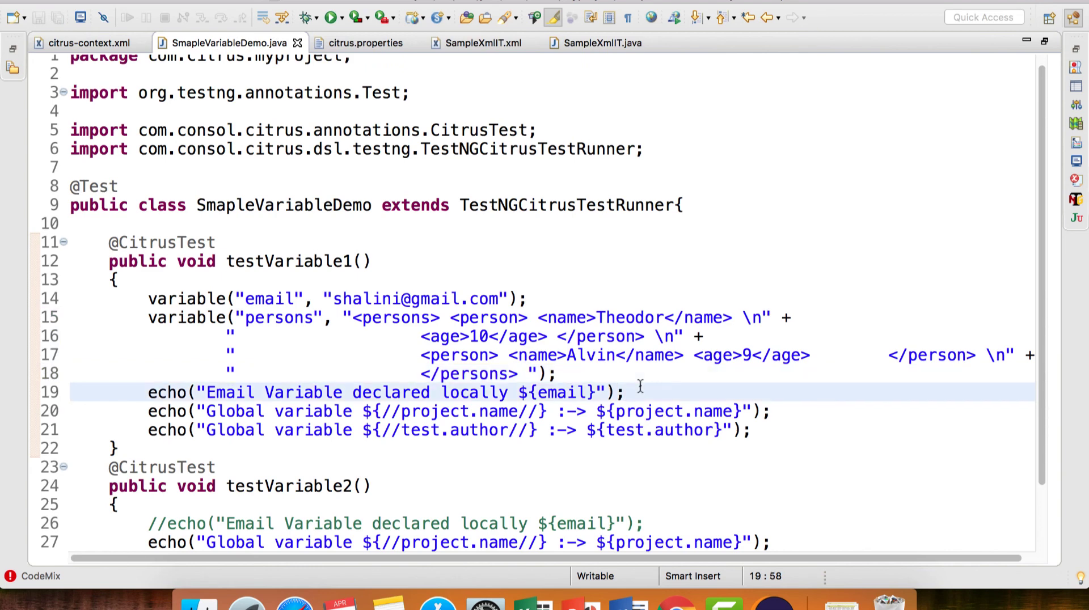
{"action": "mouse_move", "coordinate": [642, 336]}
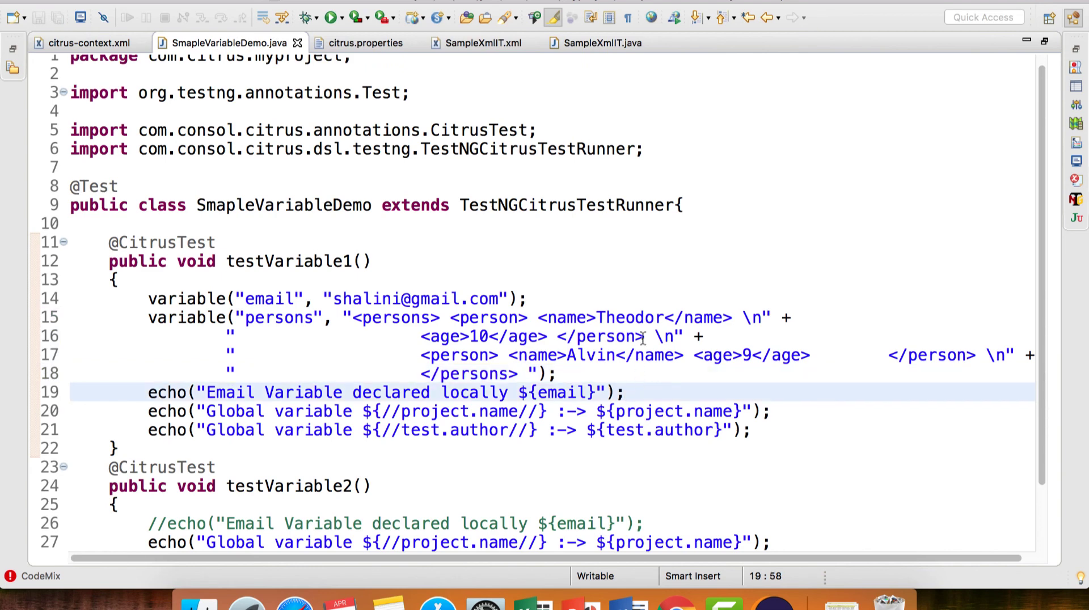
{"action": "left_click", "coordinate": [629, 391]}
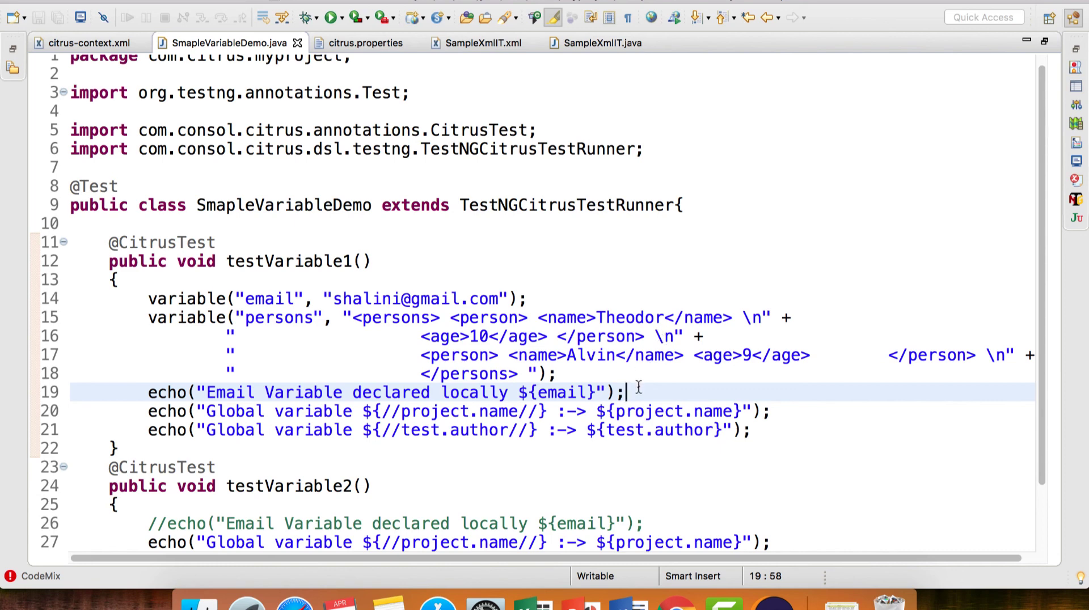